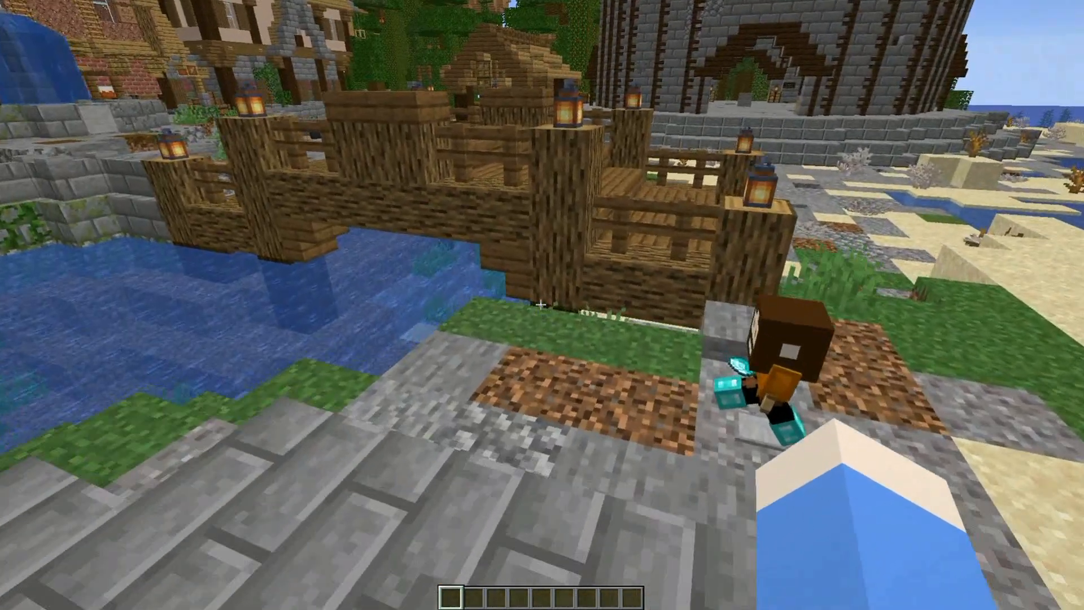
mouse_move(542, 305)
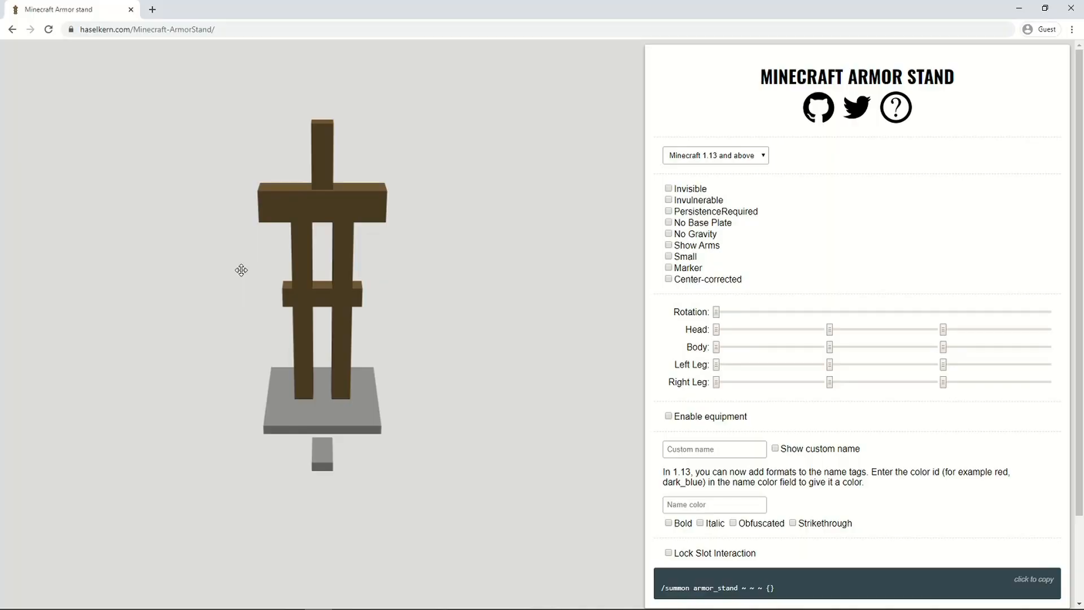
mouse_move(87, 44)
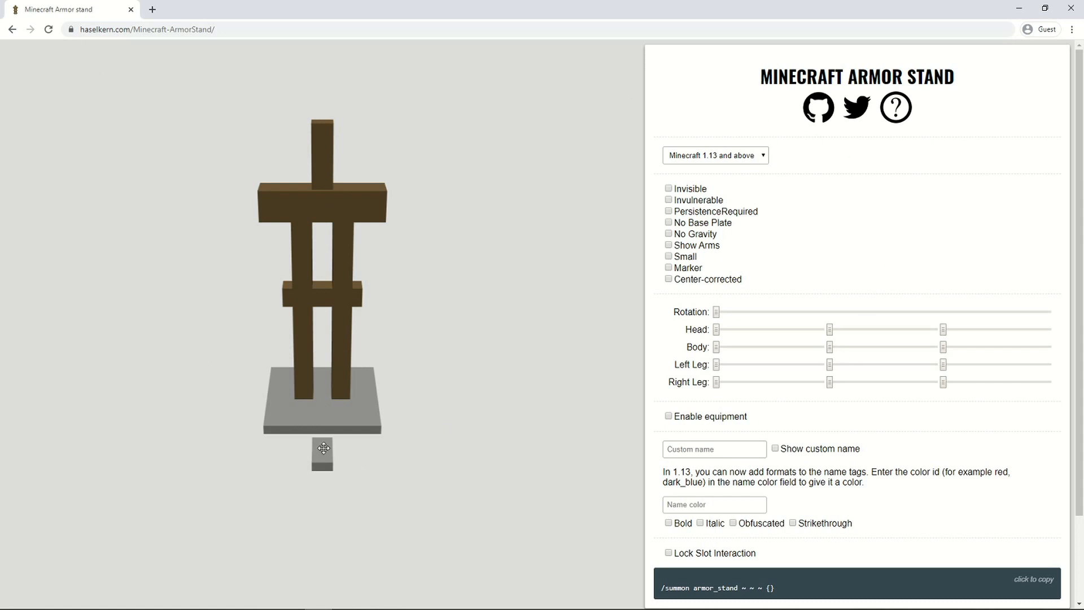
mouse_move(737, 400)
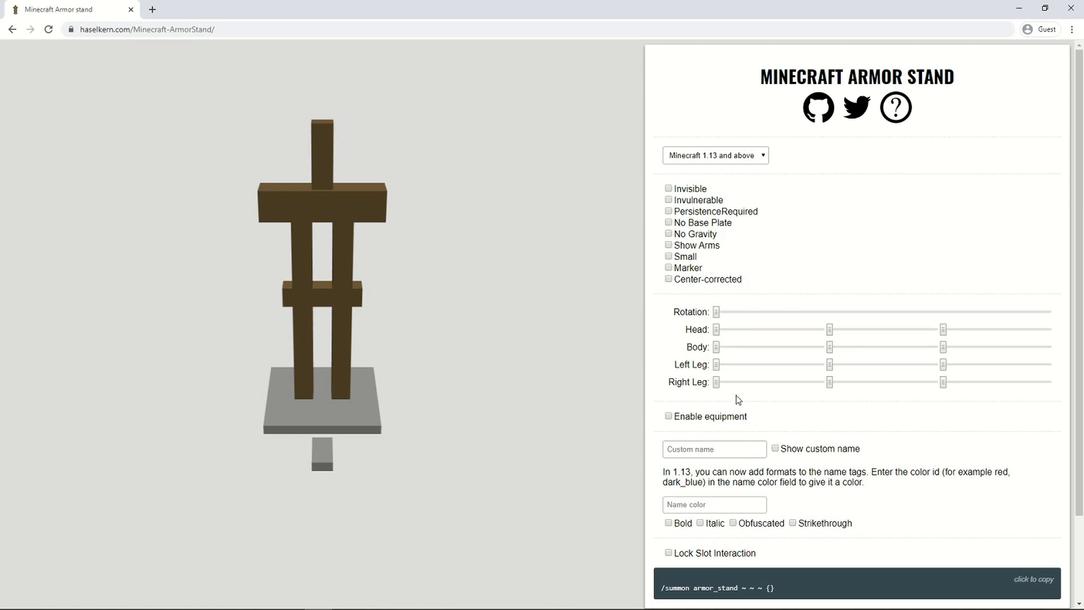
mouse_move(745, 164)
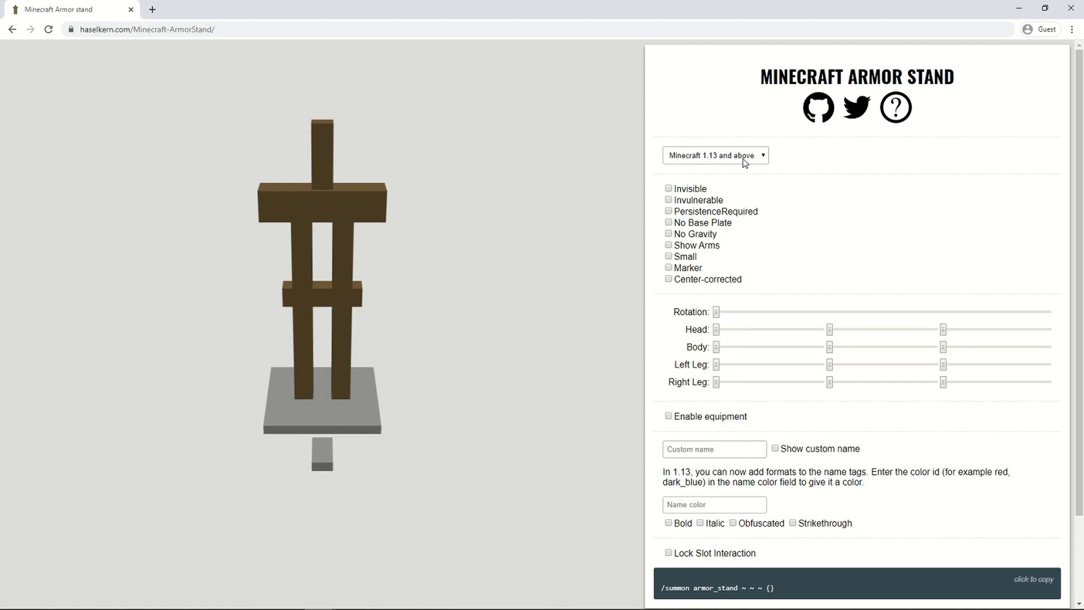
Keep the Minecraft 1.13+ command format and try the Invisible flag
left_click(716, 154)
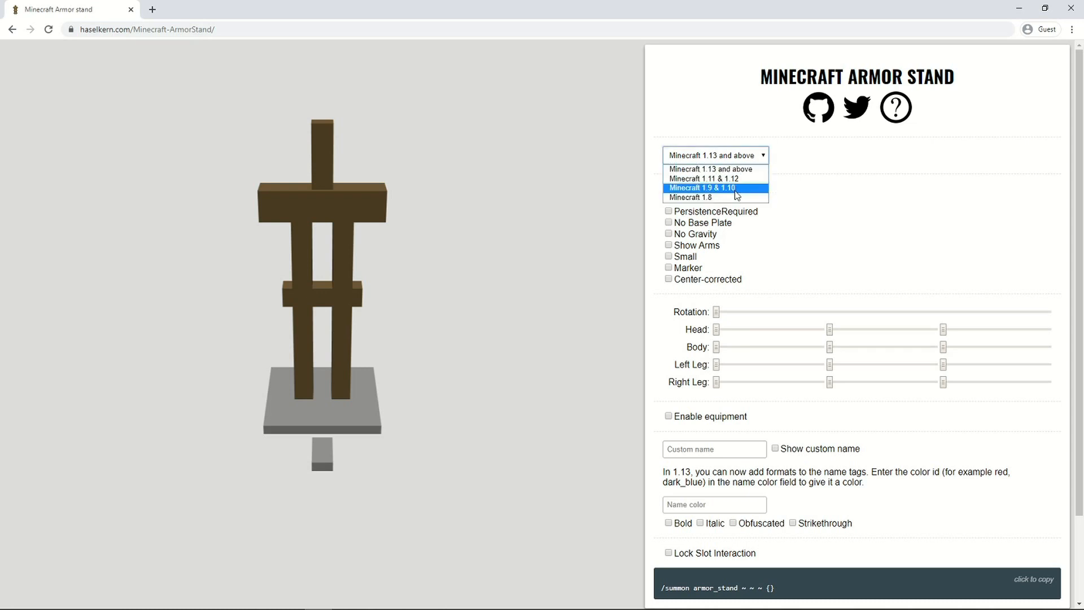
mouse_move(716, 197)
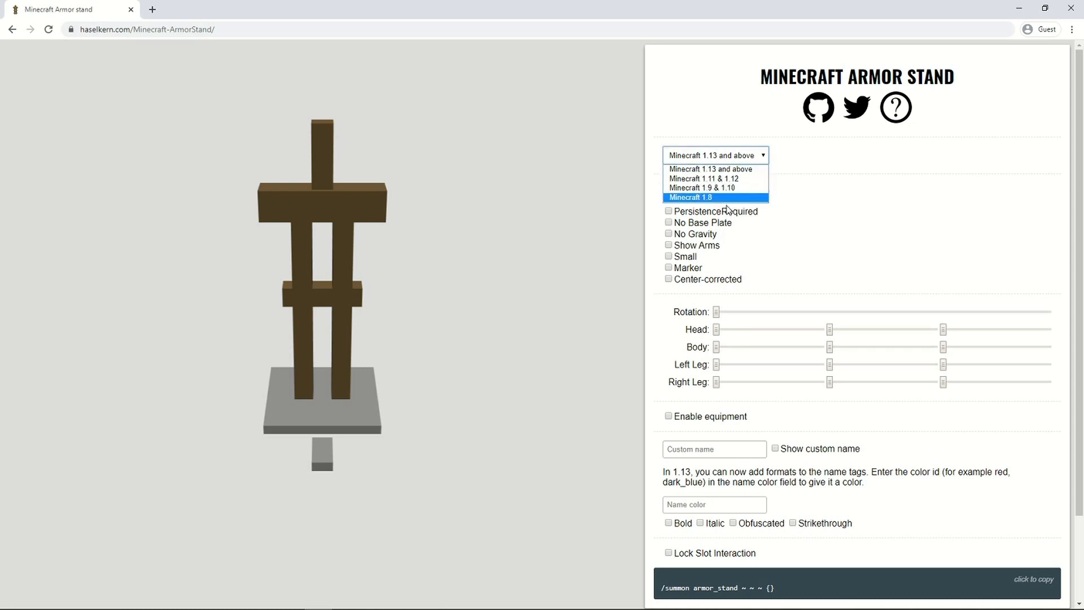
mouse_move(716, 170)
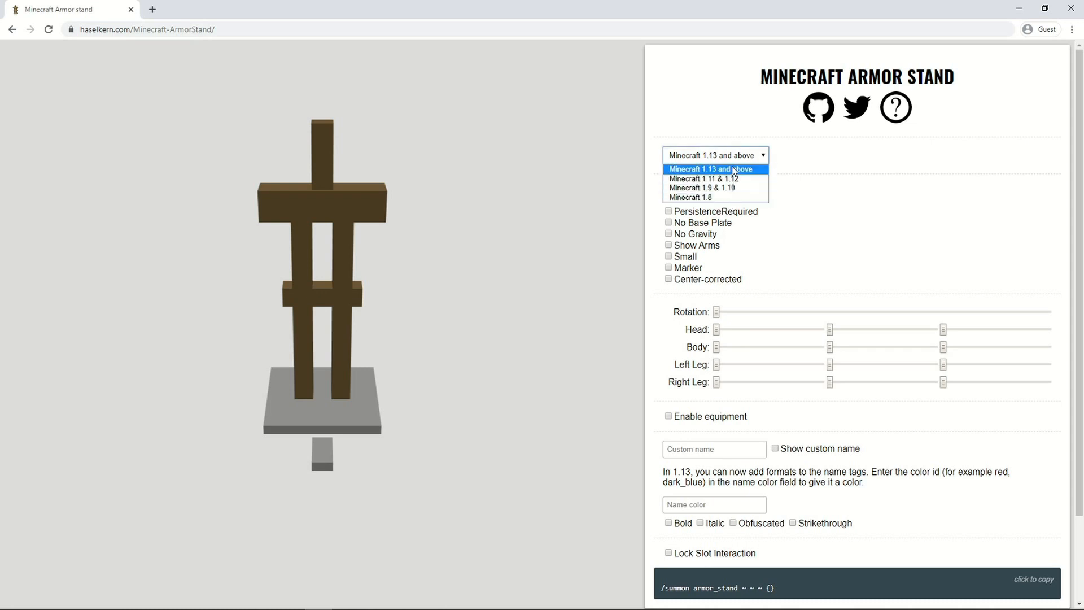
left_click(716, 155)
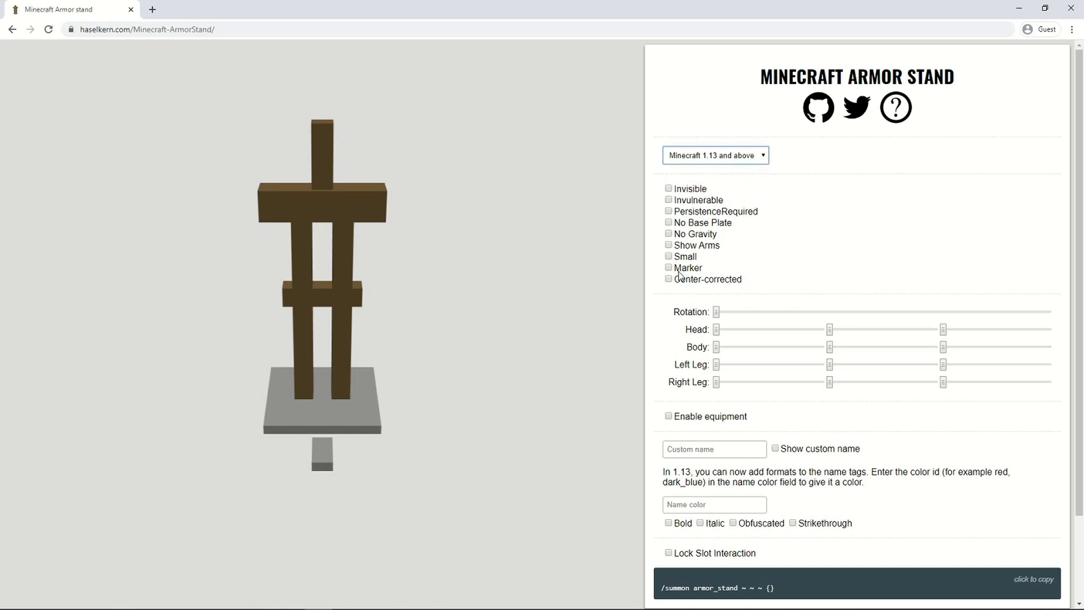
mouse_move(678, 209)
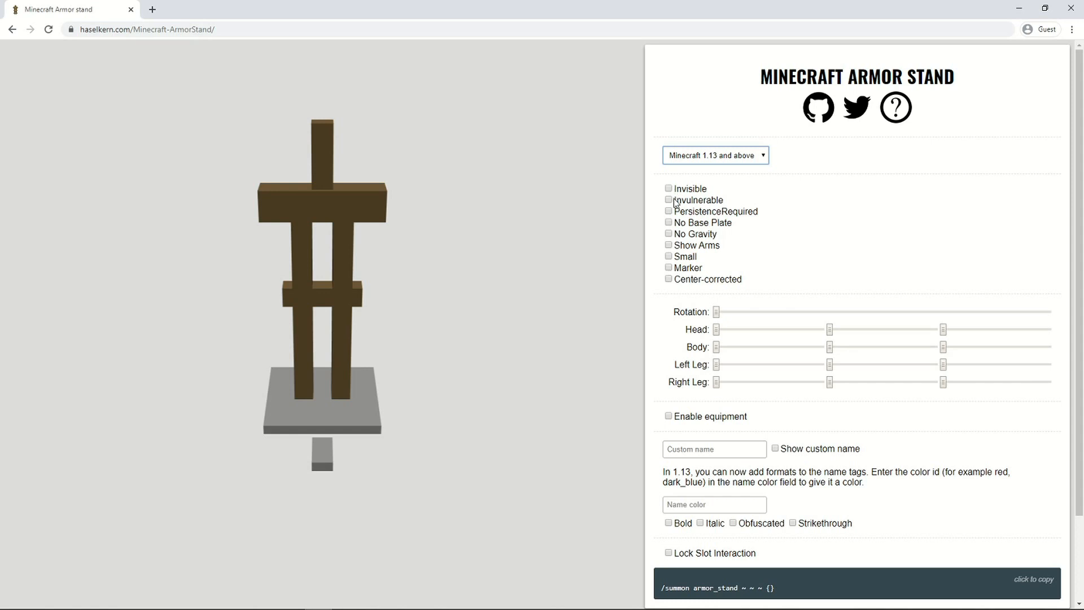
mouse_move(676, 228)
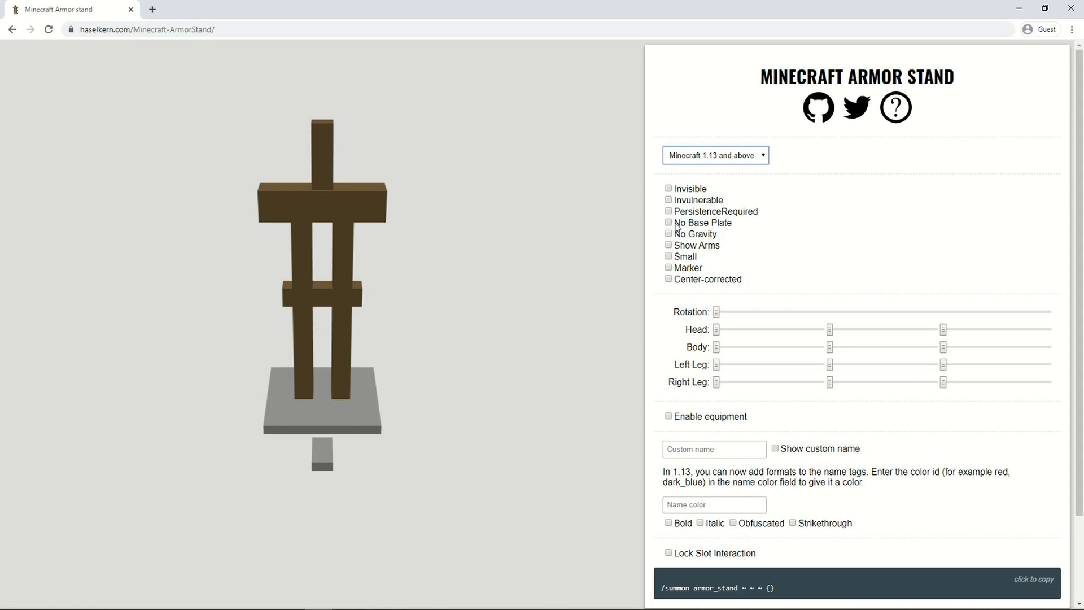
mouse_move(679, 256)
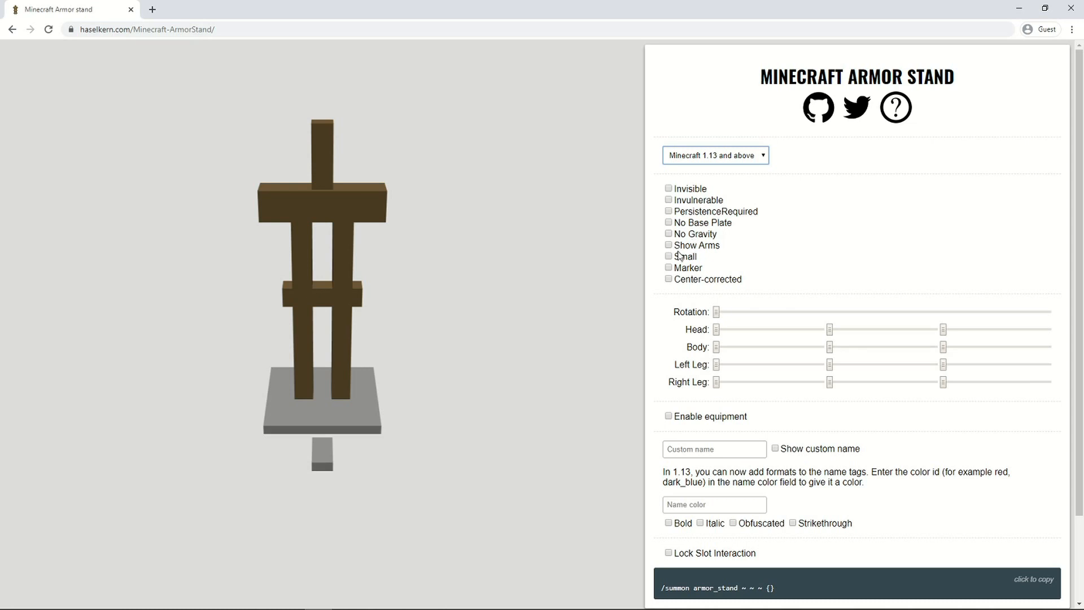
mouse_move(682, 254)
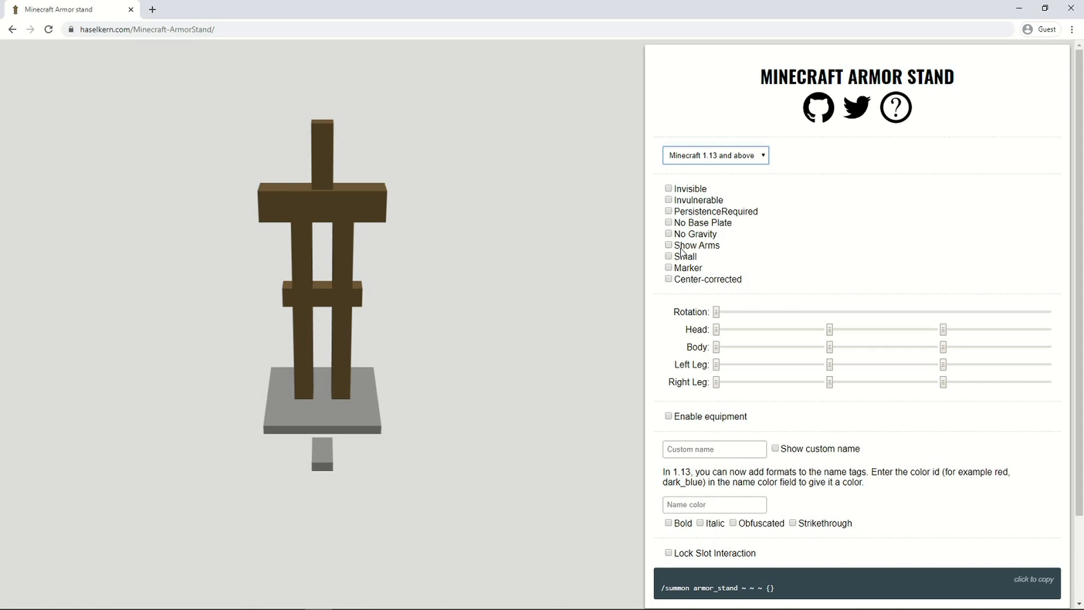
mouse_move(682, 209)
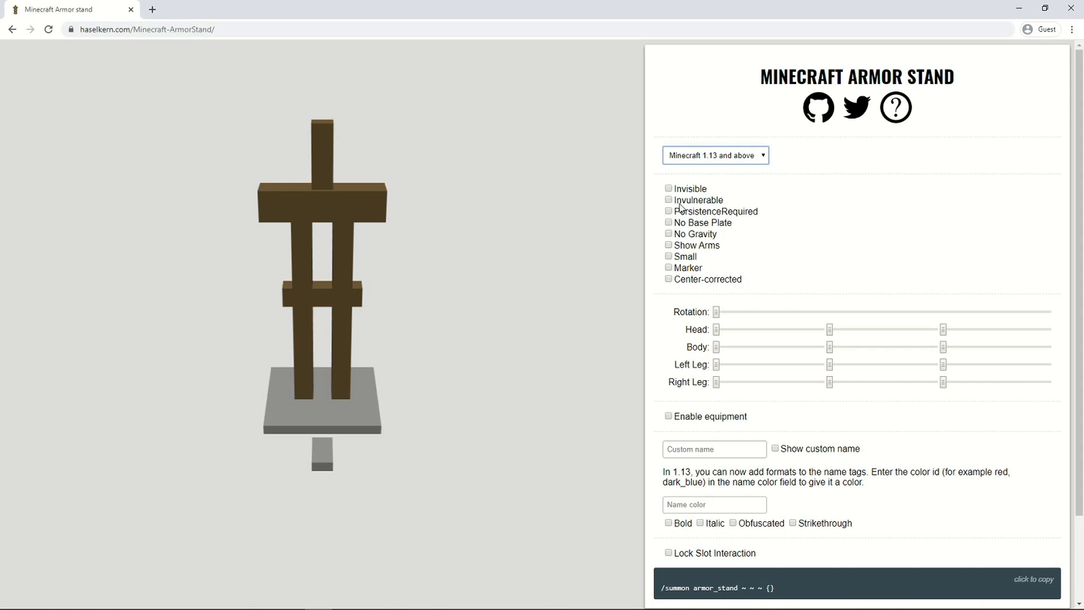
left_click(668, 188)
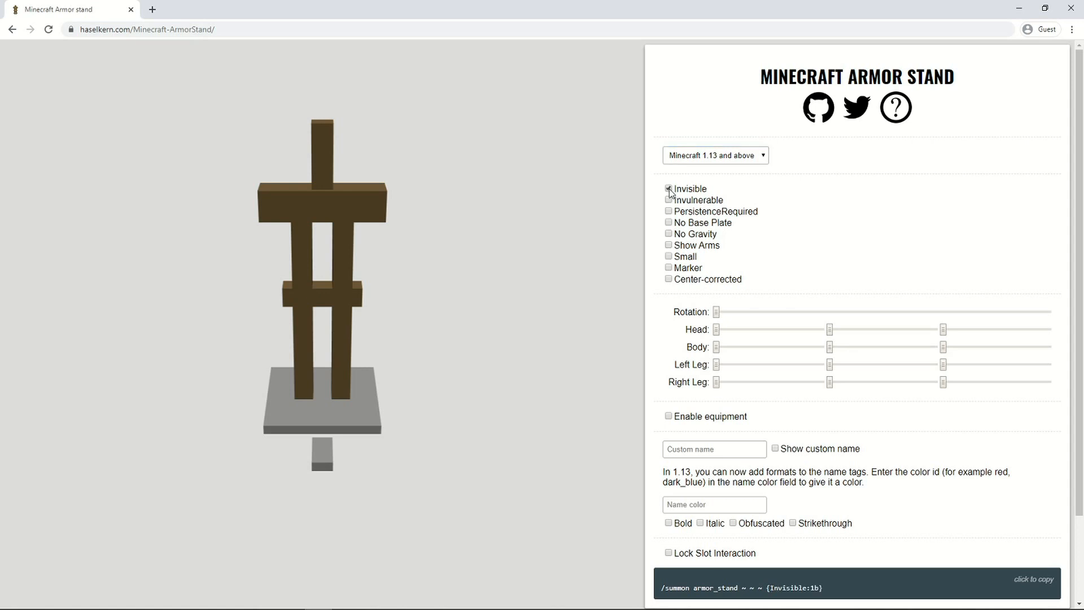
left_click(669, 188)
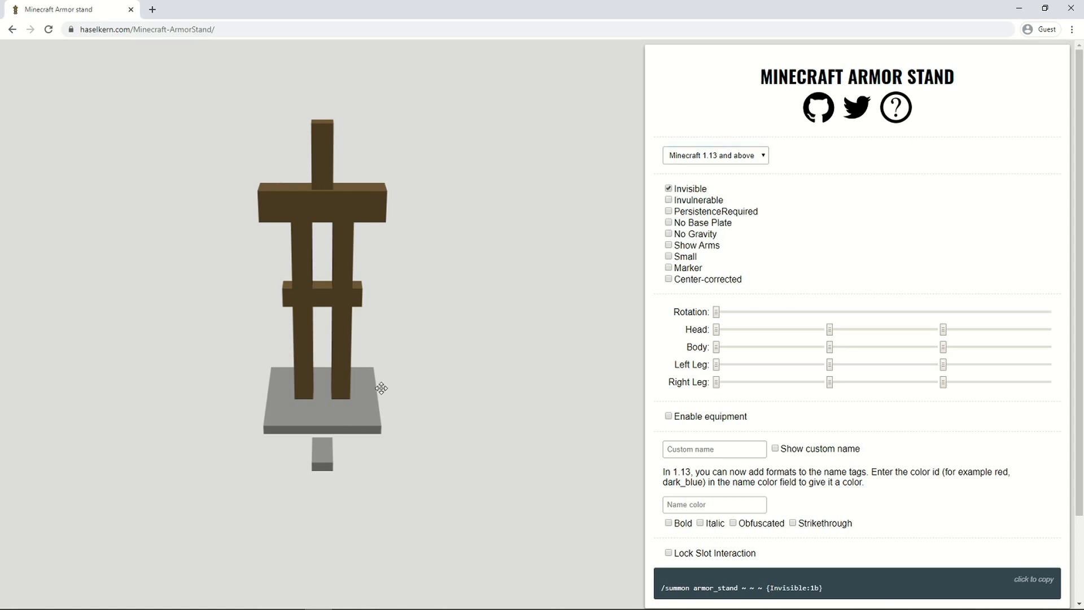
mouse_move(386, 362)
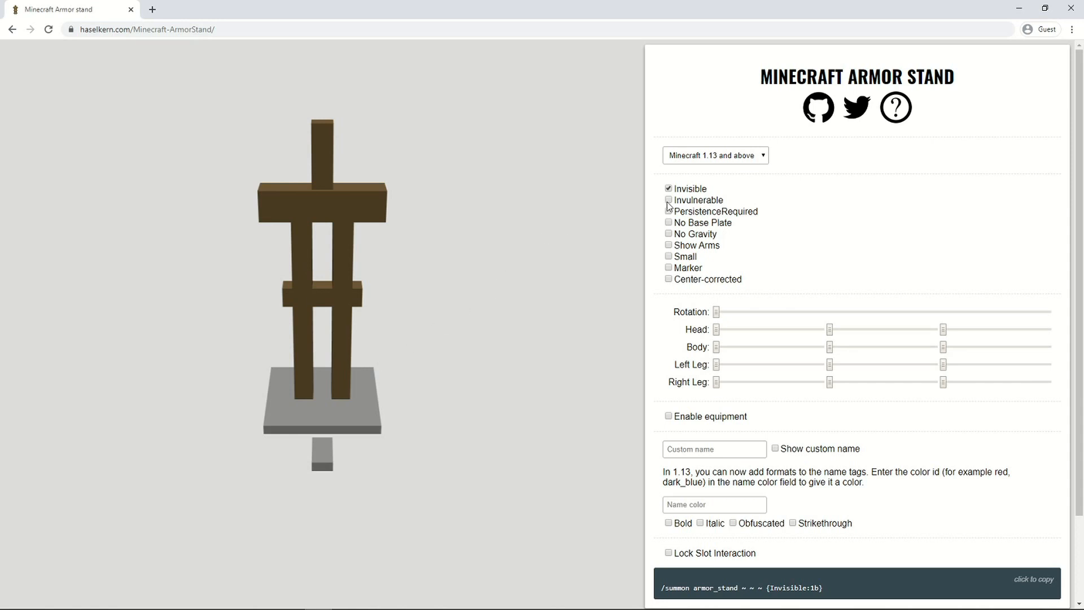
Toggle Invulnerable and No Base Plate, leaving only NoBasePlate:1b with the stand visible
left_click(669, 200)
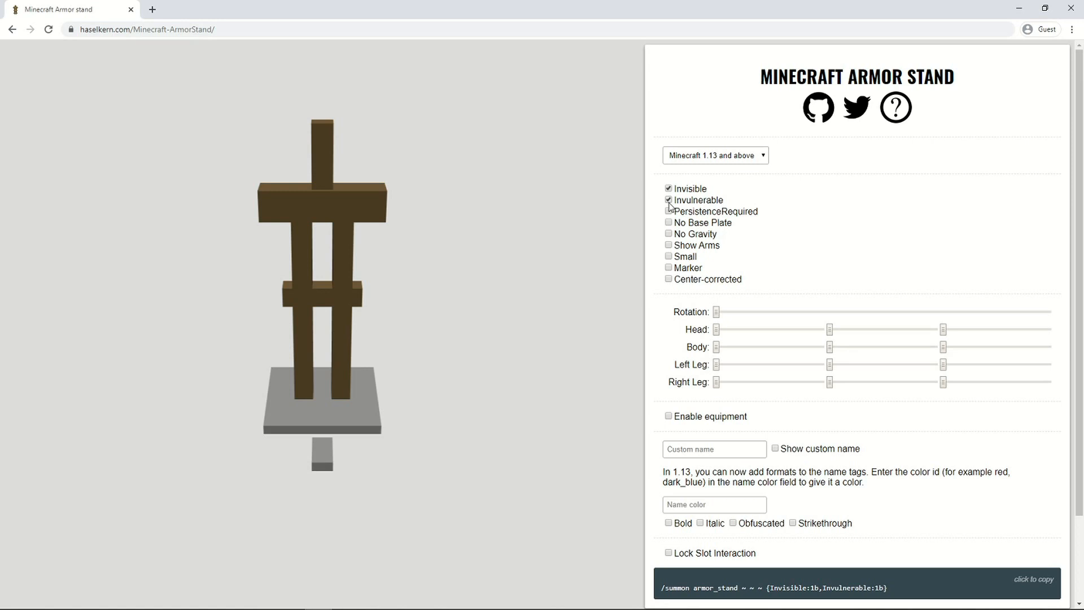
left_click(668, 201)
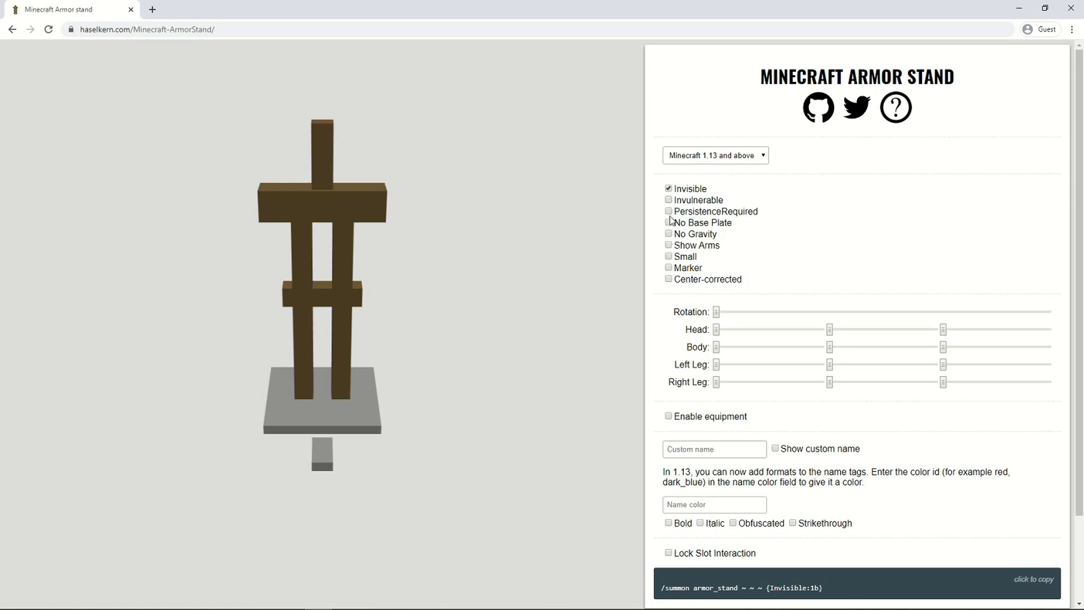
left_click(668, 221)
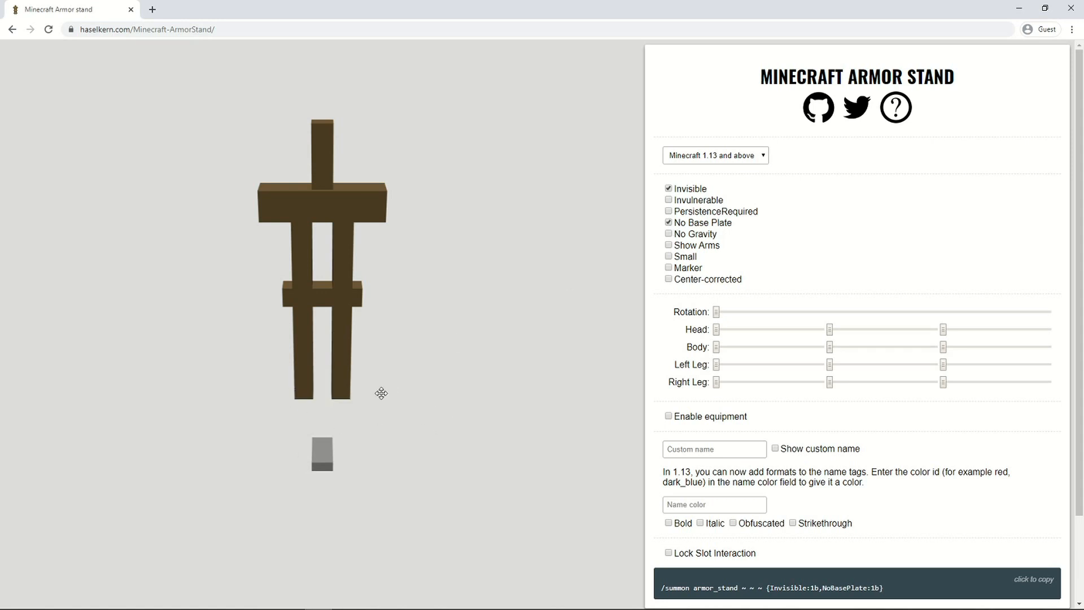
mouse_move(614, 262)
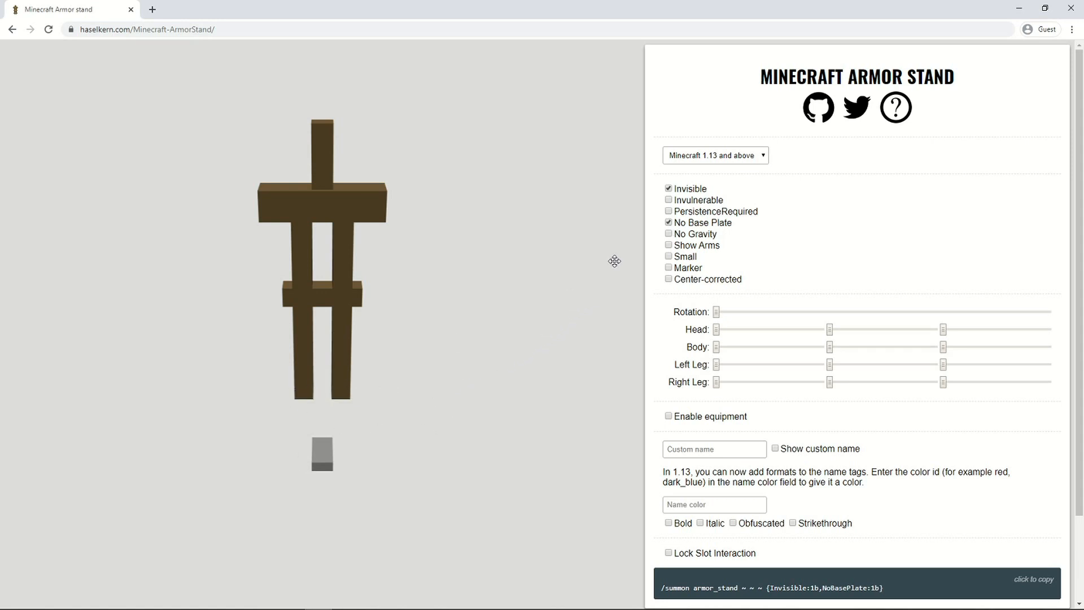
left_click(668, 222)
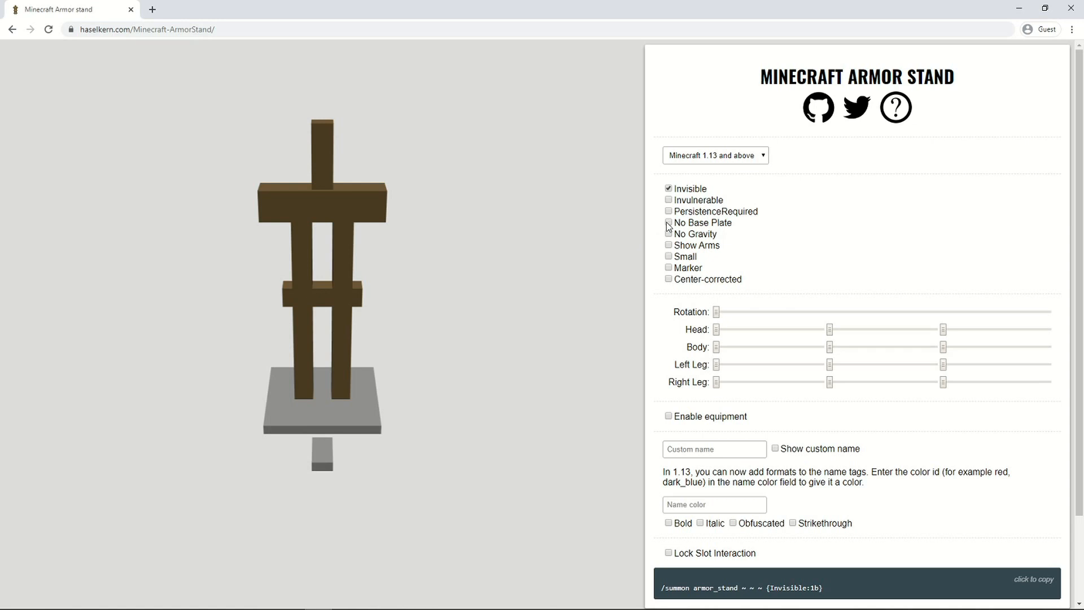
left_click(668, 223)
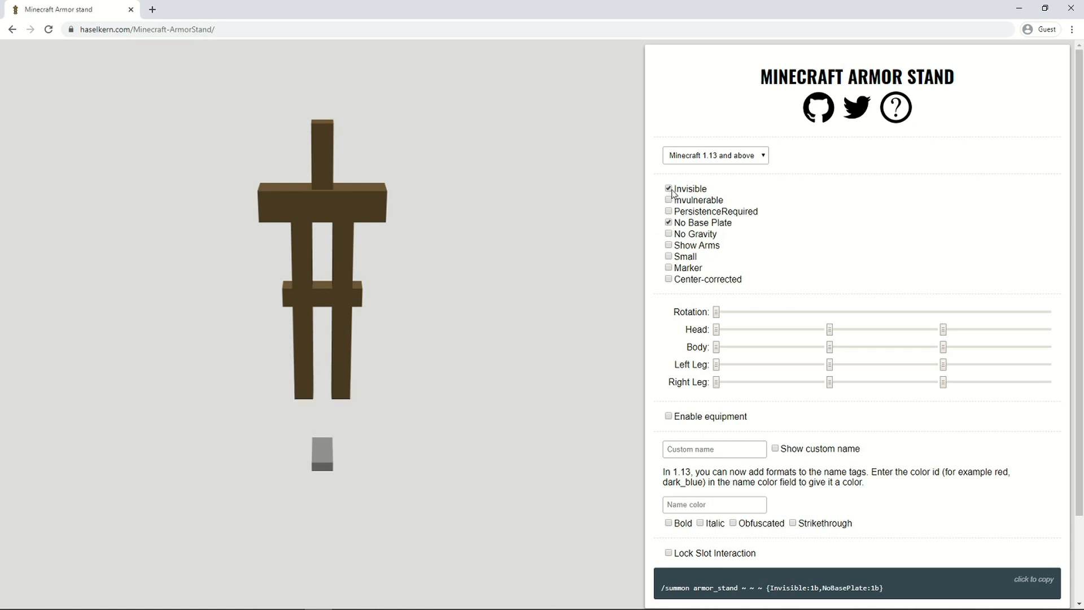
left_click(668, 188)
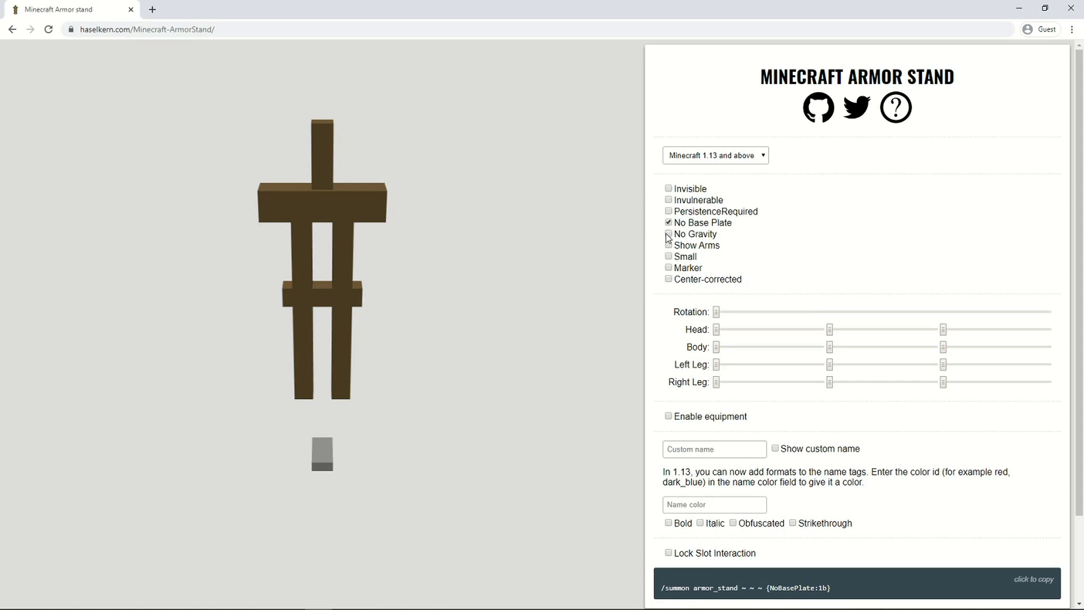
Show arms, try Small and Marker, then leave both off for a full-size stand
left_click(668, 247)
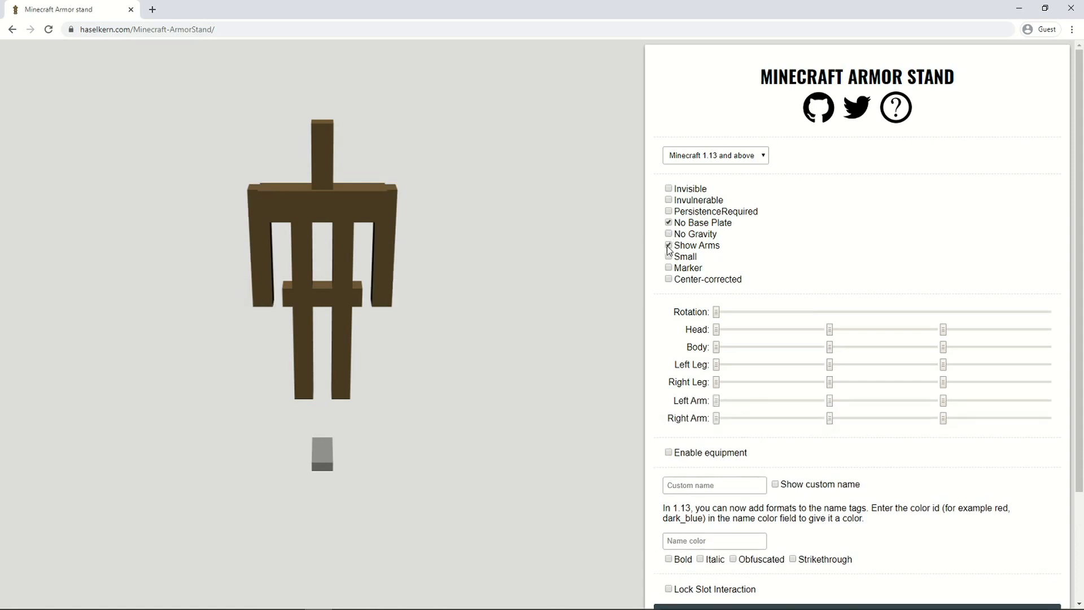
left_click(668, 246)
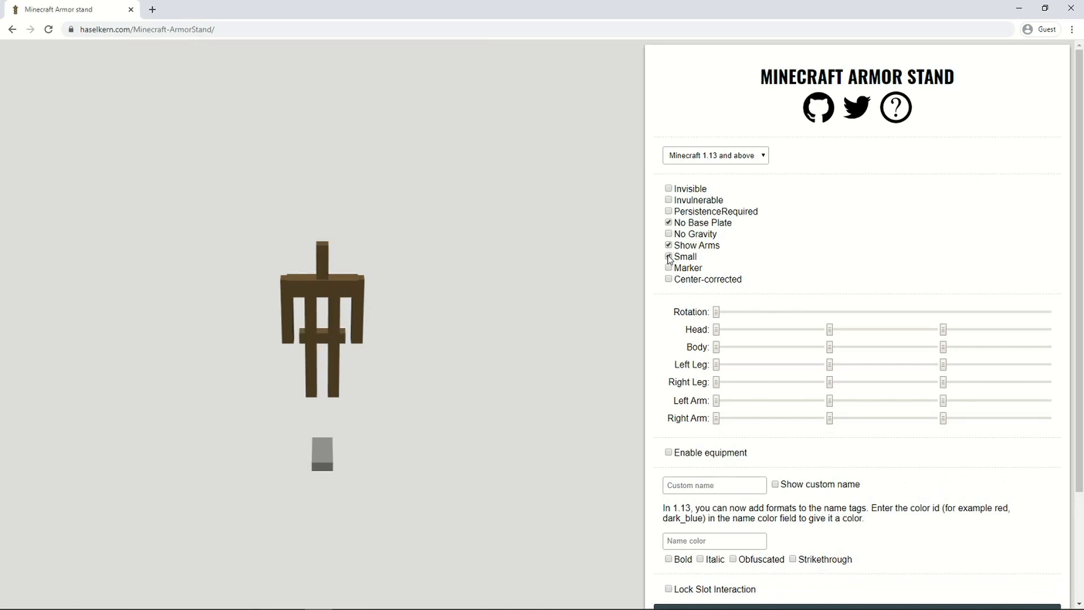
left_click(669, 257)
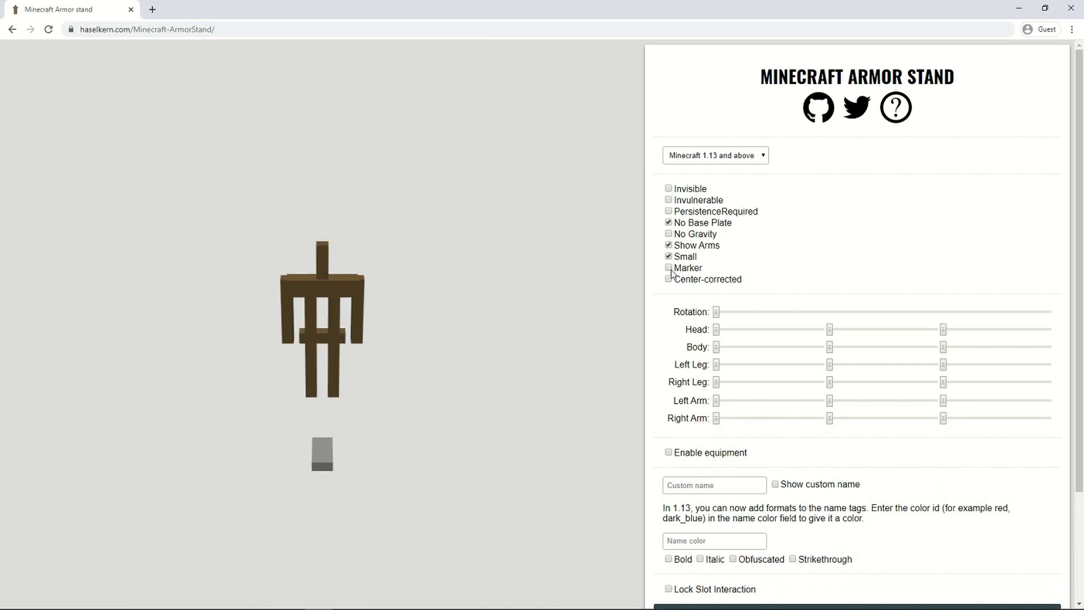
left_click(668, 268)
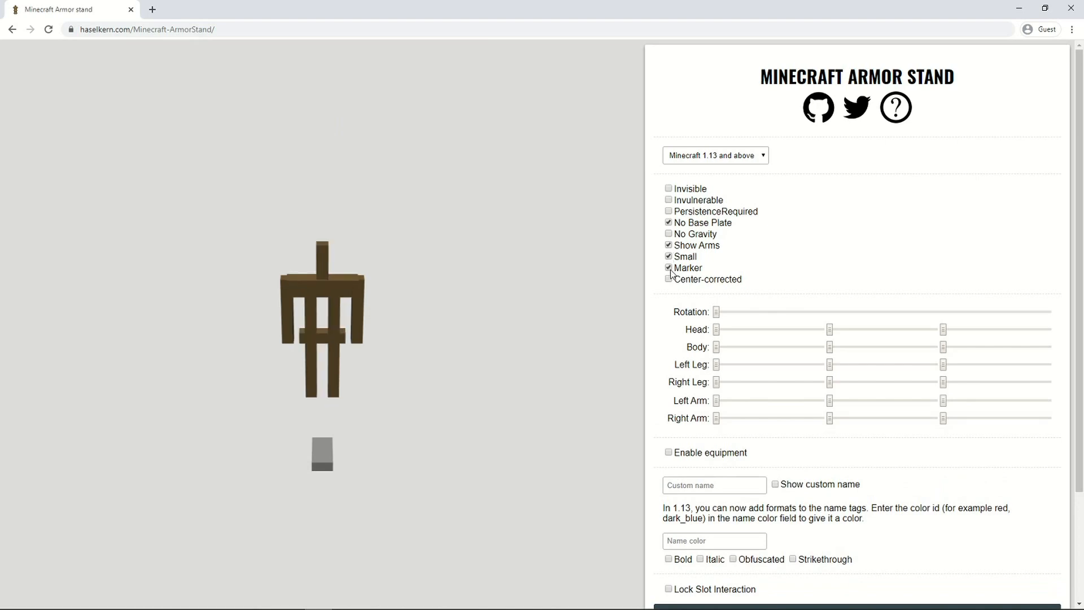
left_click(668, 269)
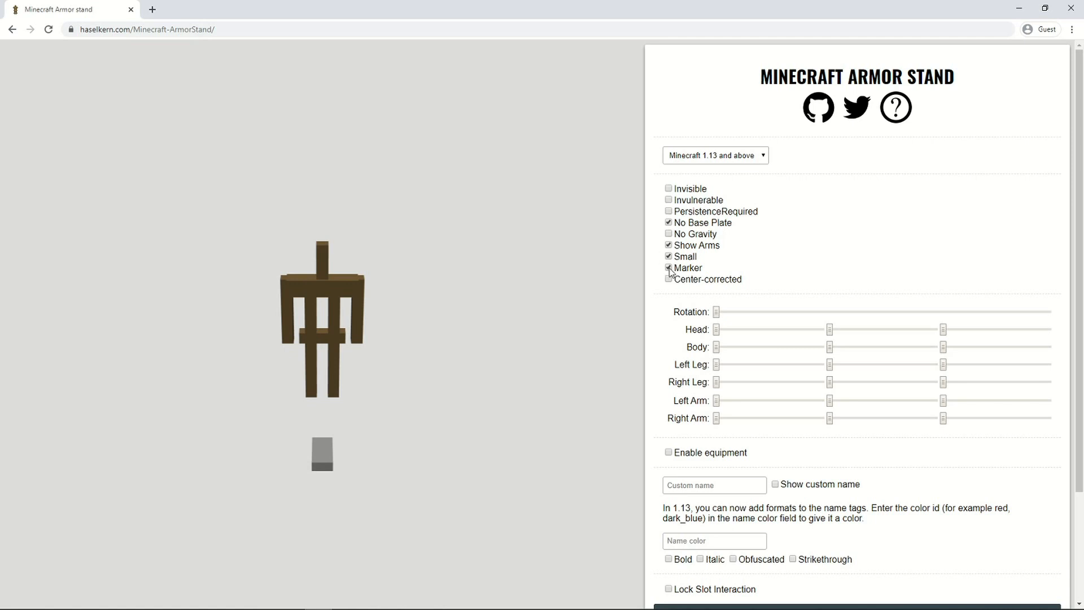
left_click(668, 268)
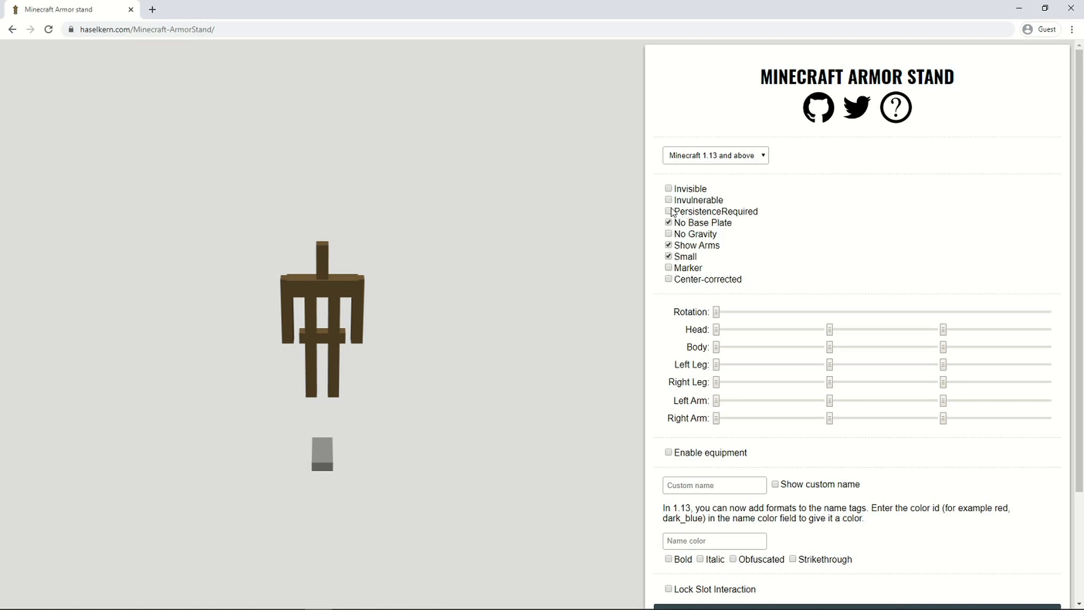
mouse_move(711, 204)
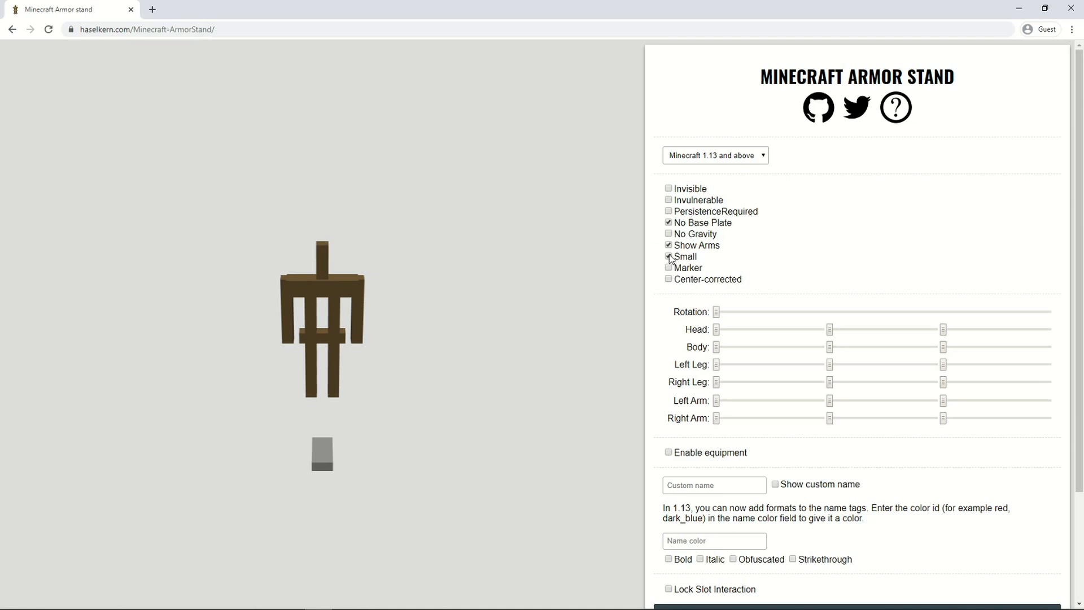
left_click(669, 256)
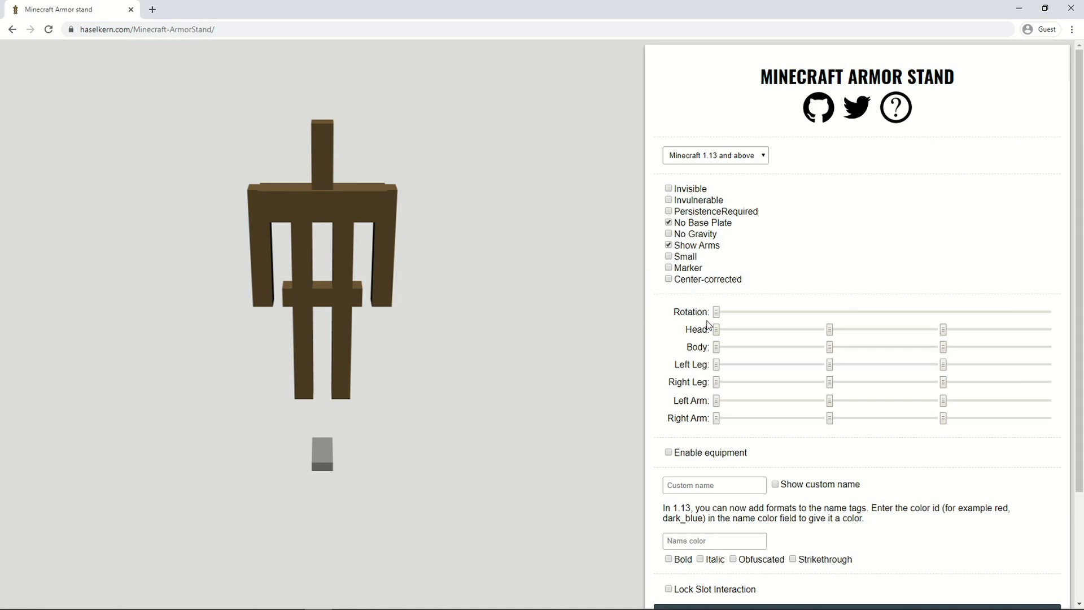
Preview the stand's rotation, then tilt its head forward
left_click_drag(717, 311, 795, 312)
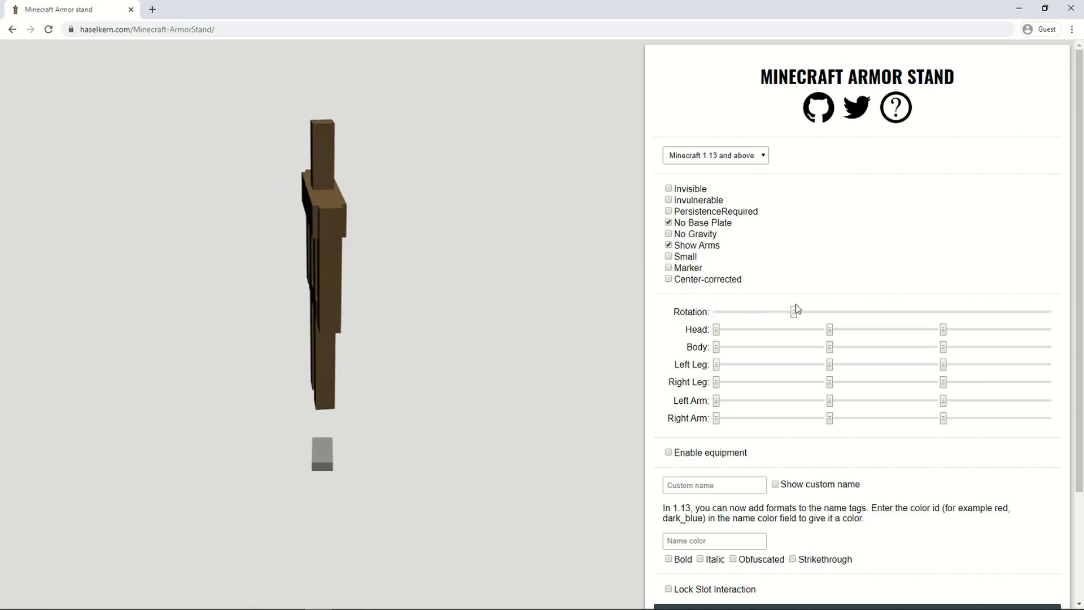
left_click_drag(829, 311, 954, 311)
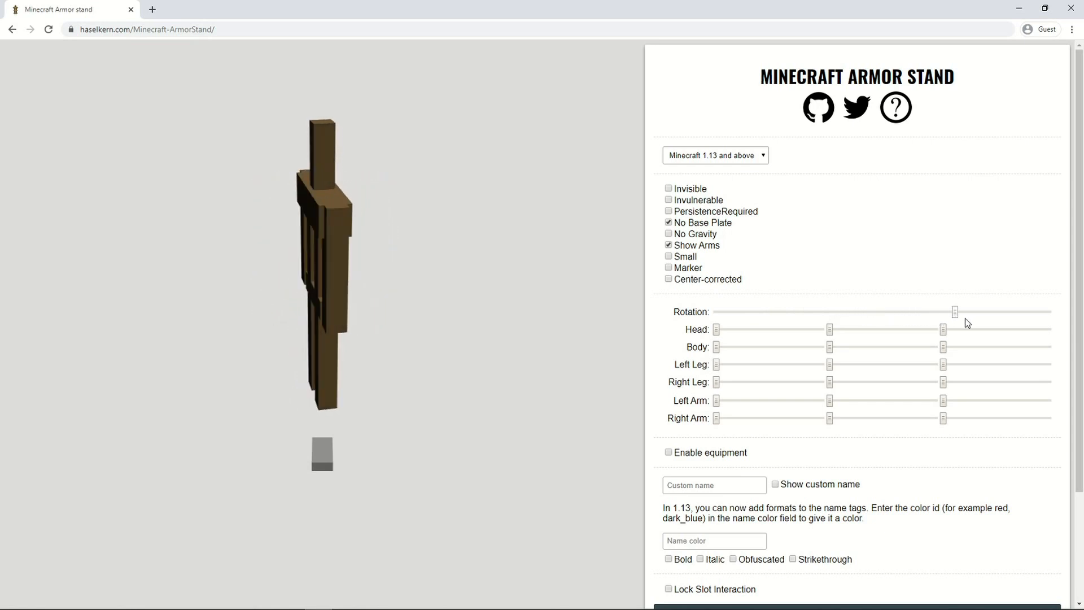
left_click_drag(955, 312, 717, 312)
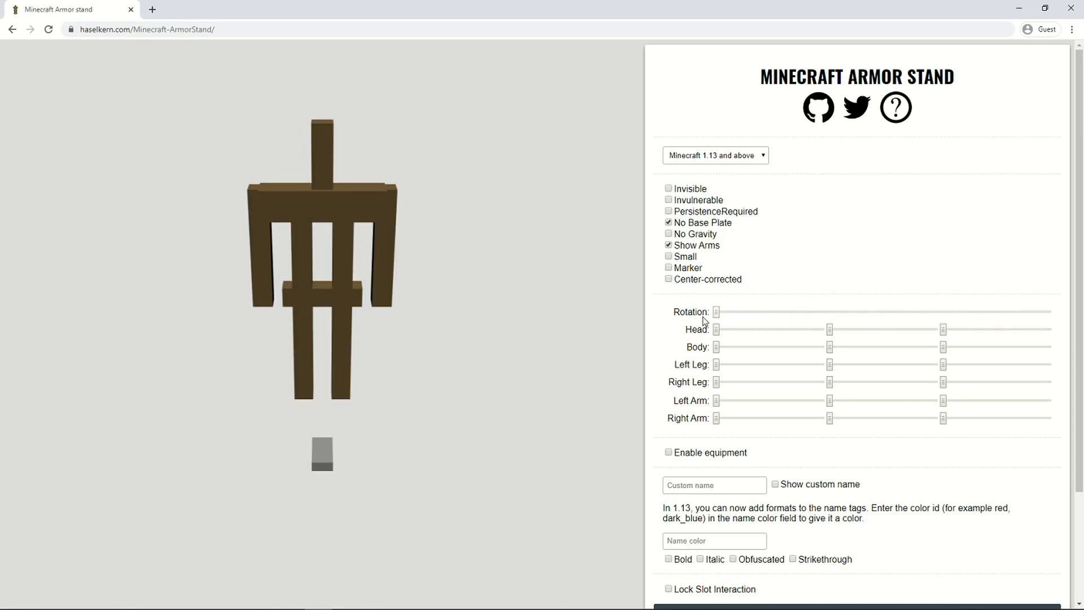
mouse_move(712, 315)
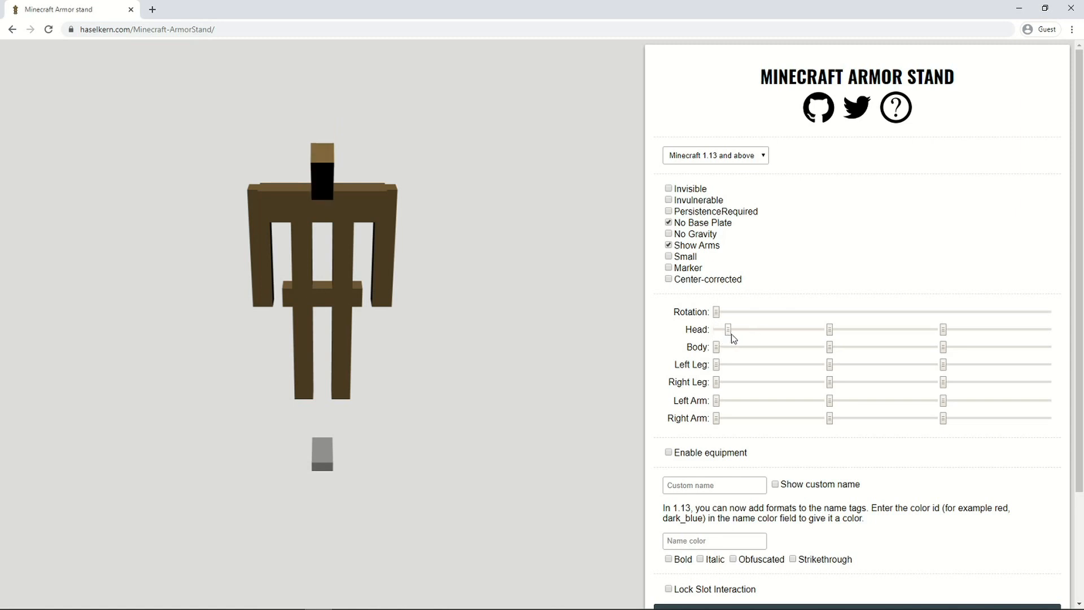
left_click_drag(727, 329, 770, 330)
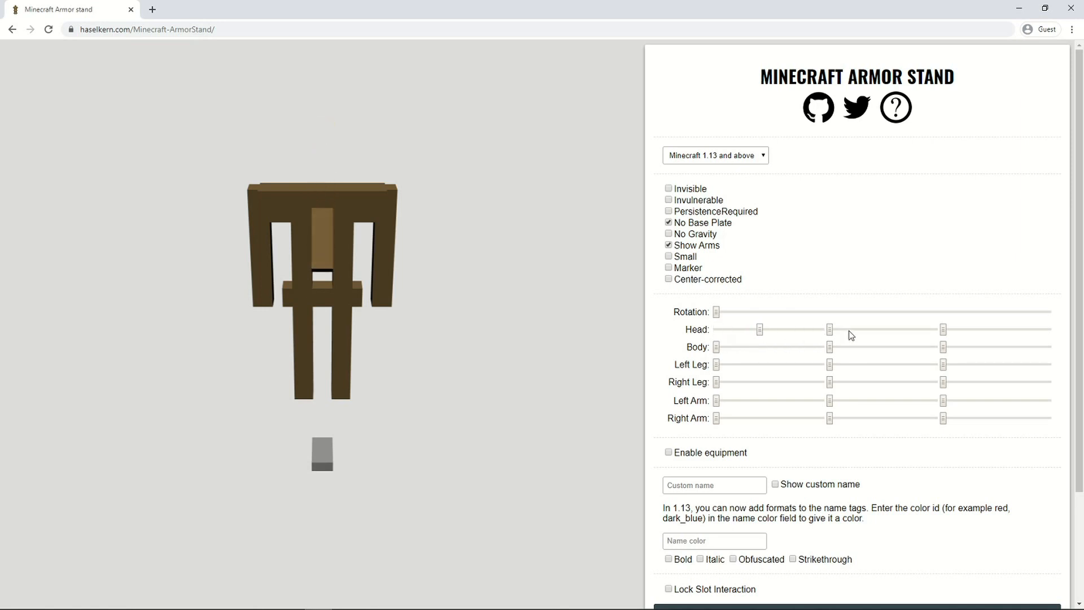
left_click_drag(830, 329, 845, 329)
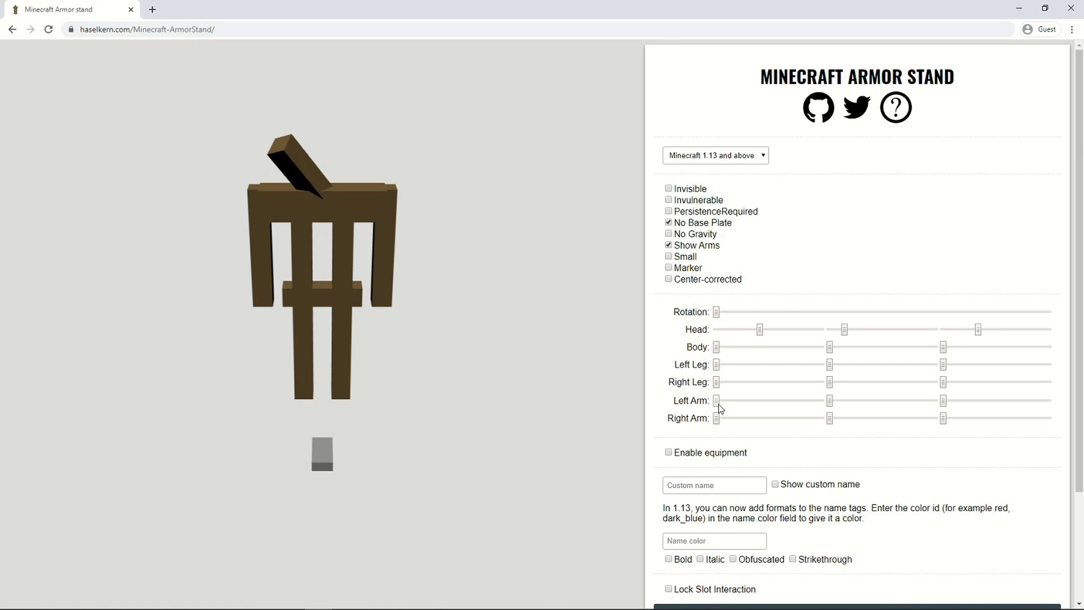
Angle the arms and legs, check the pose, and return rotation to 0
left_click_drag(717, 400, 725, 401)
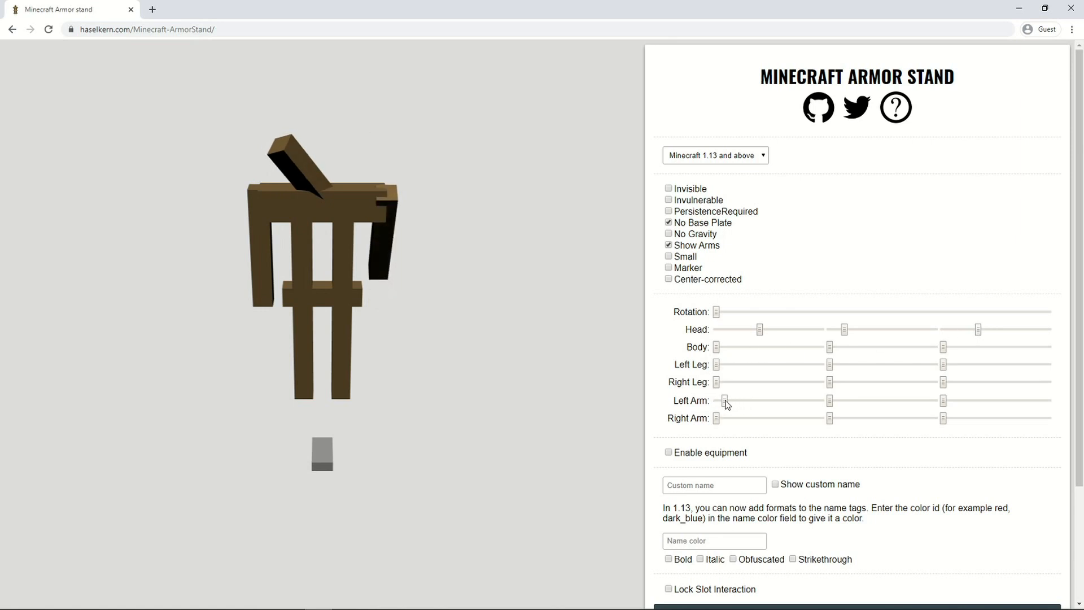
left_click_drag(726, 400, 723, 400)
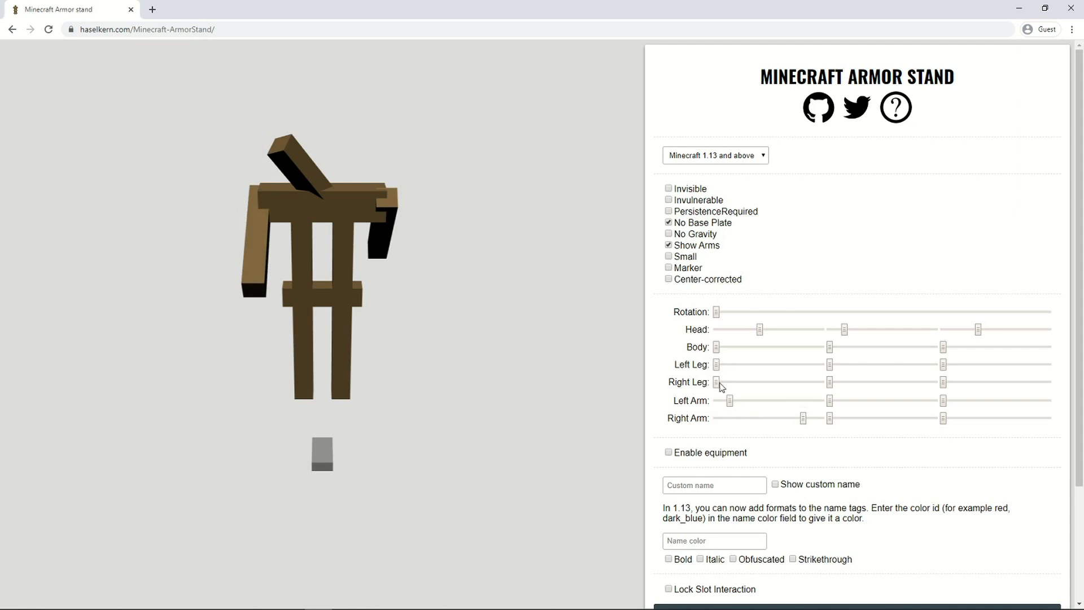
left_click_drag(719, 382, 723, 382)
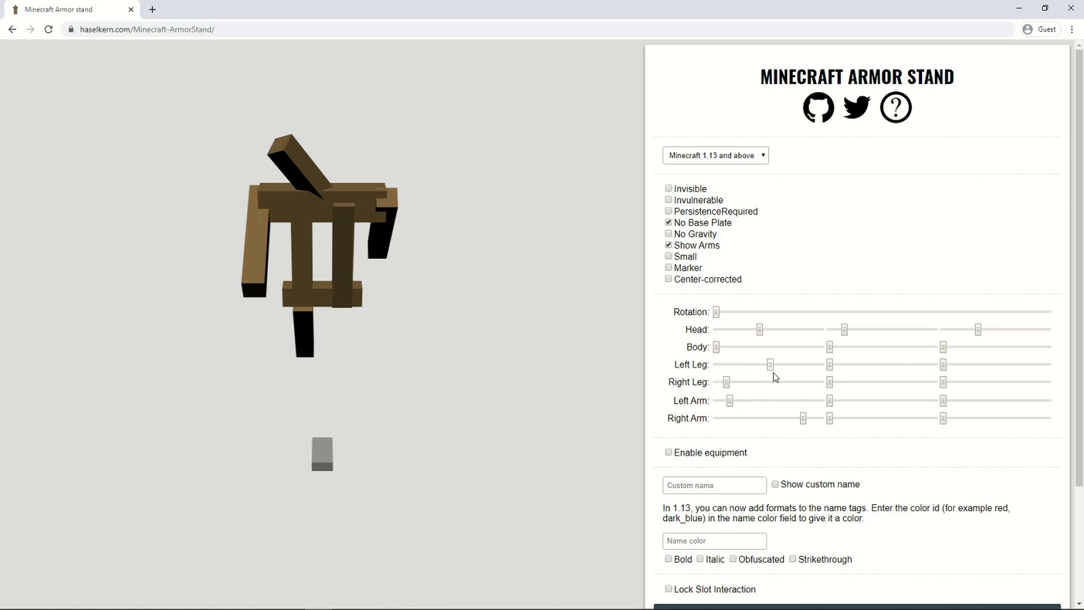
left_click_drag(769, 364, 804, 364)
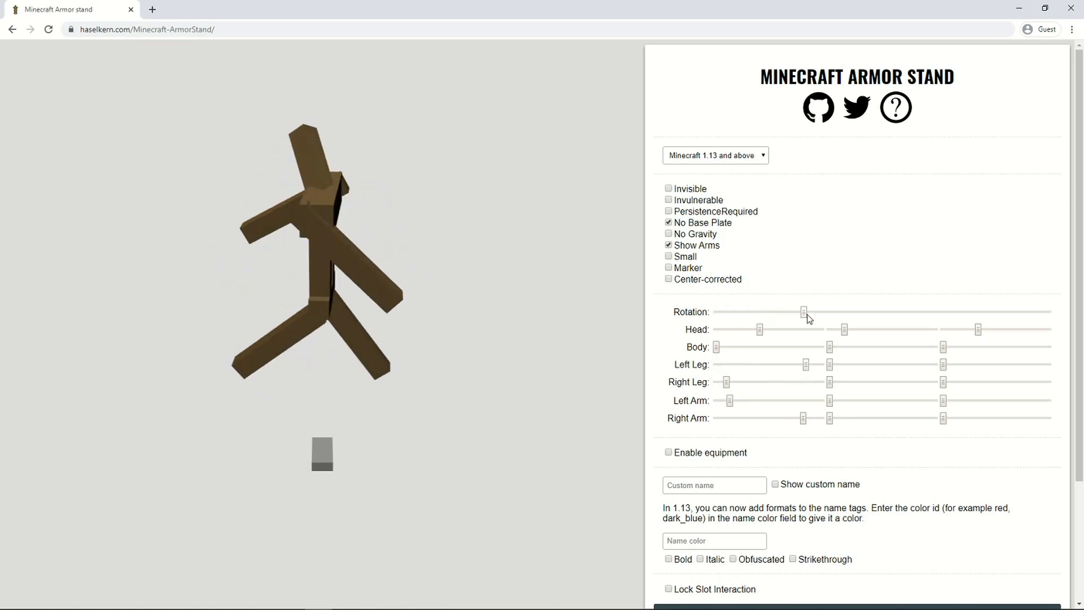
left_click_drag(802, 311, 775, 312)
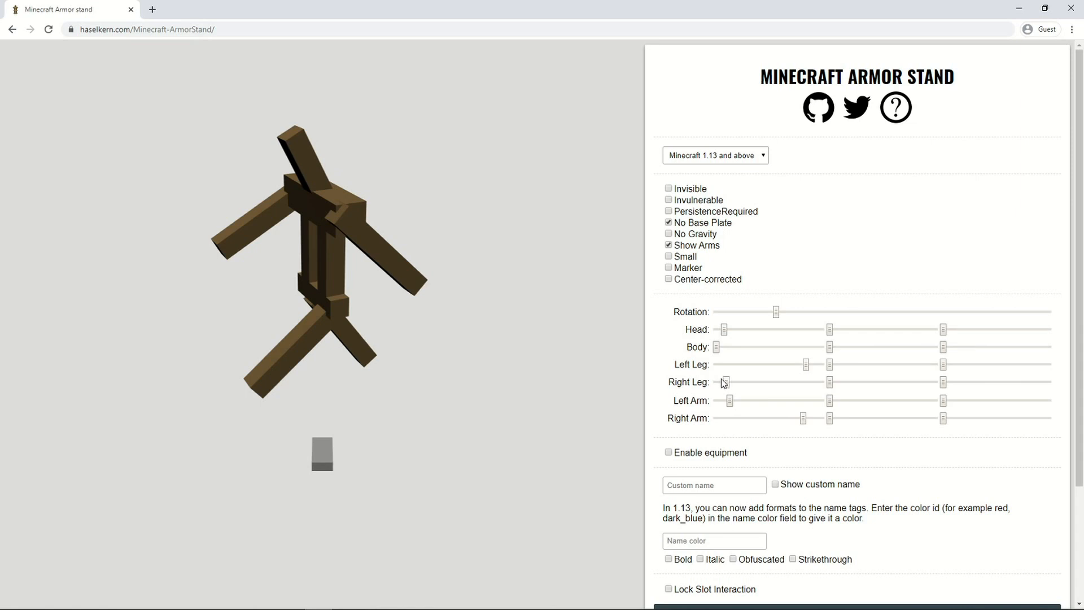
left_click_drag(776, 312, 796, 312)
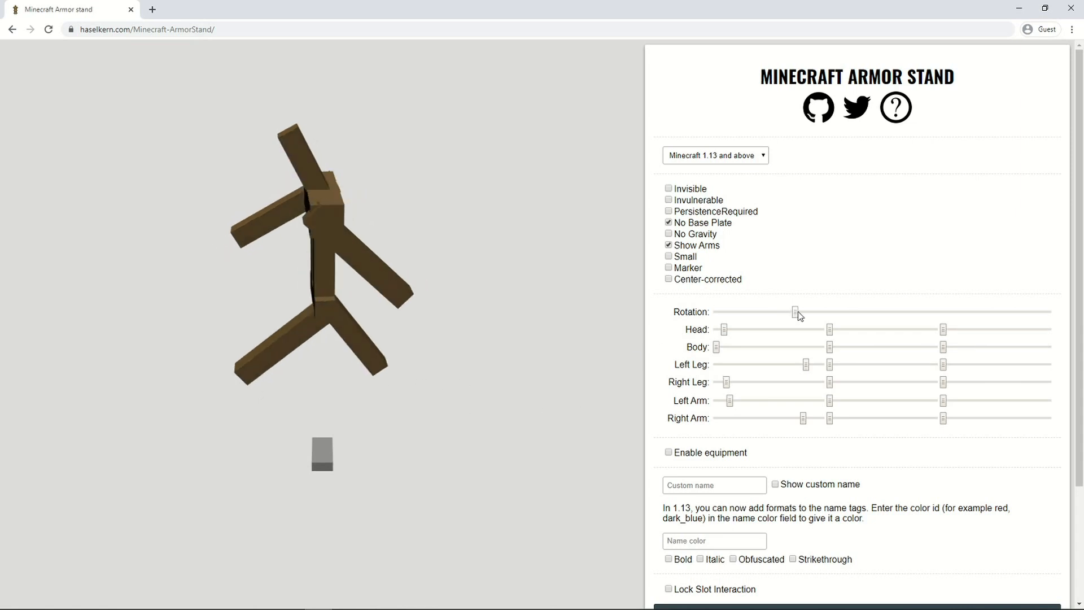
left_click_drag(795, 312, 715, 312)
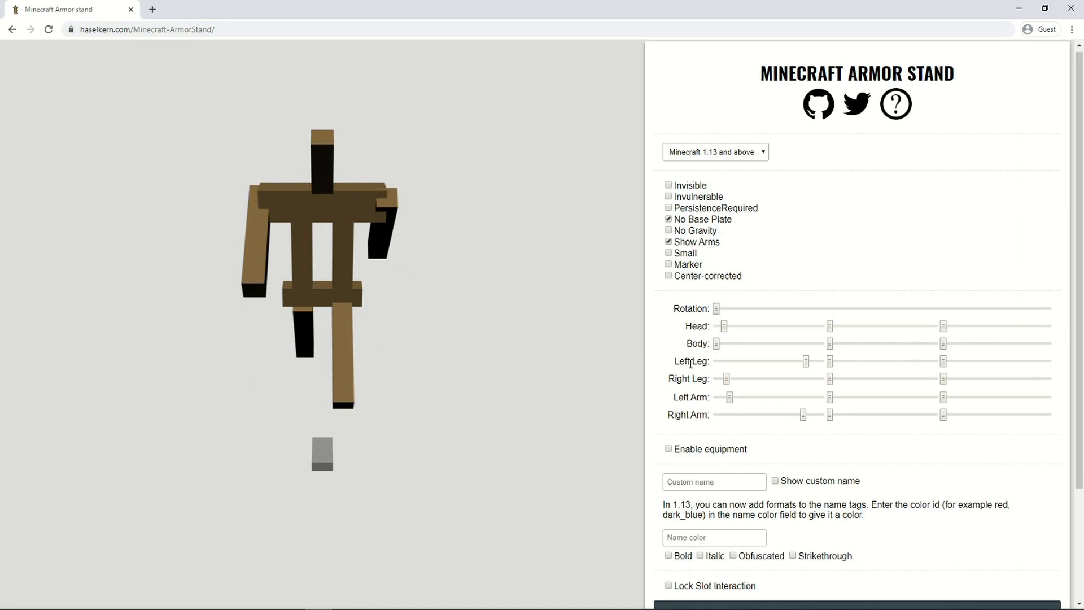
Enable equipment and set the main-hand item to diamond
scroll("down", 3)
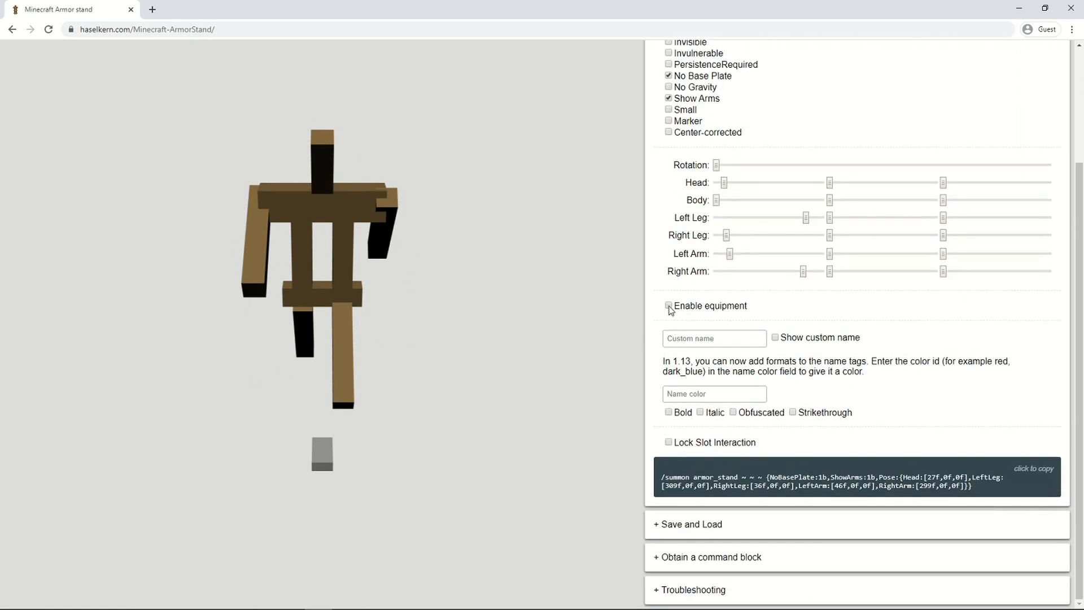
left_click(668, 305)
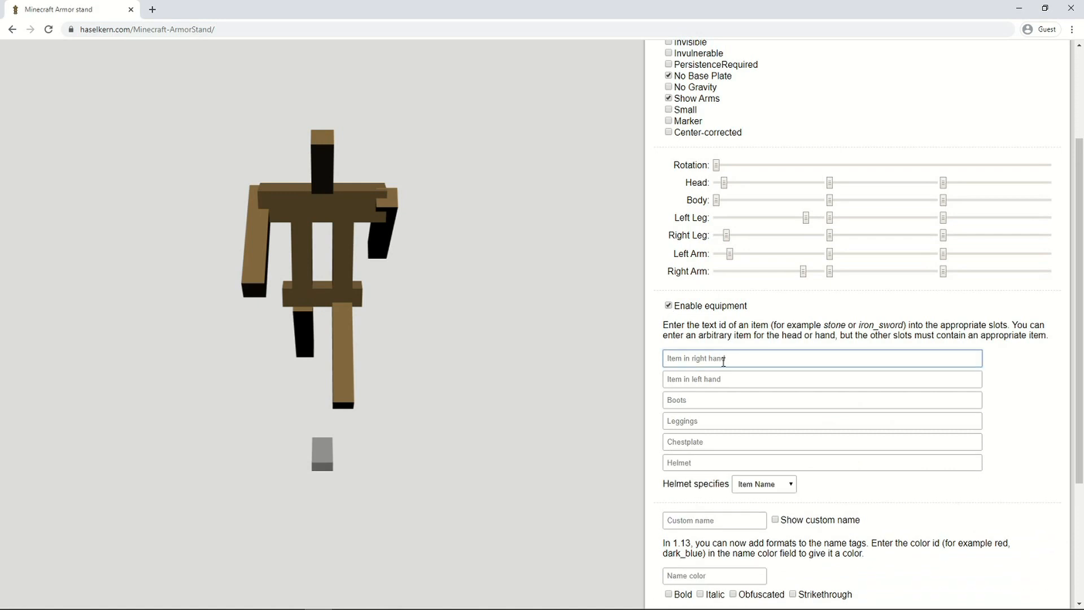
type("diamon")
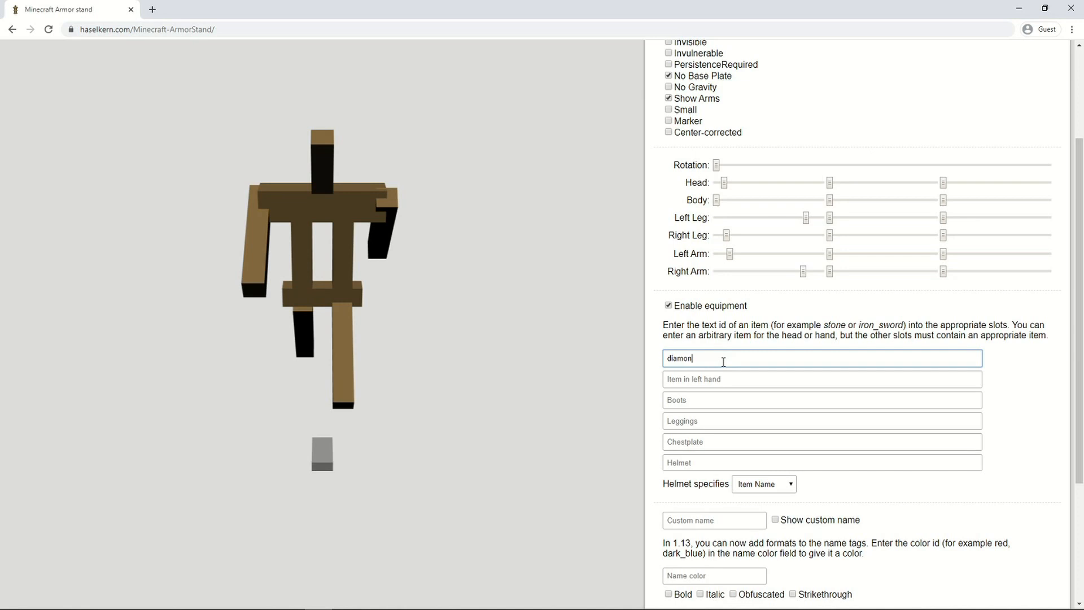
type("ds")
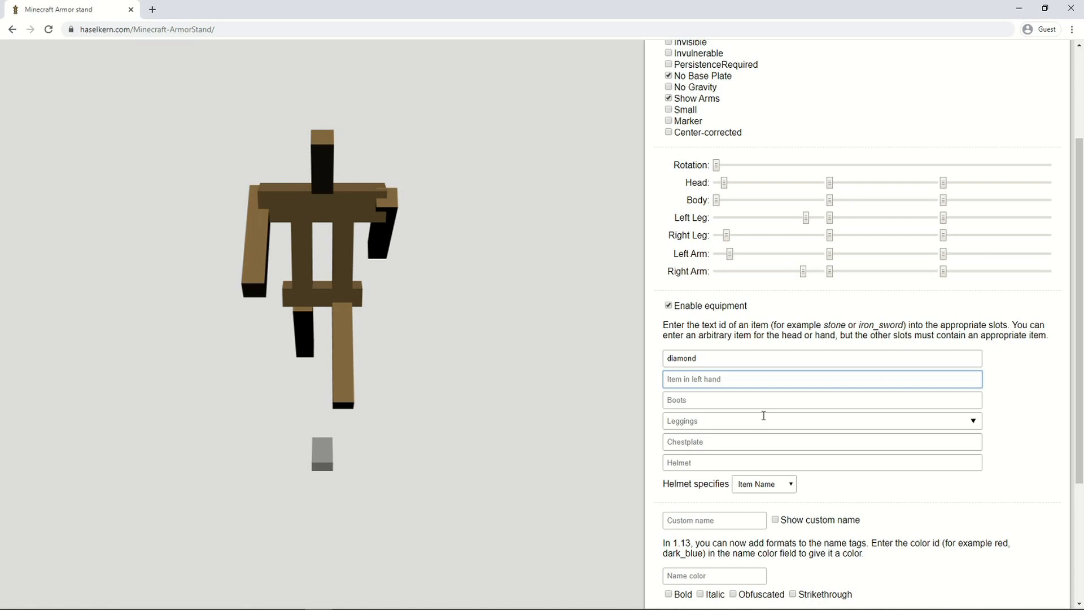
Enter dirt as the left-hand item, briefly trying iron_chestplate
type("dirt")
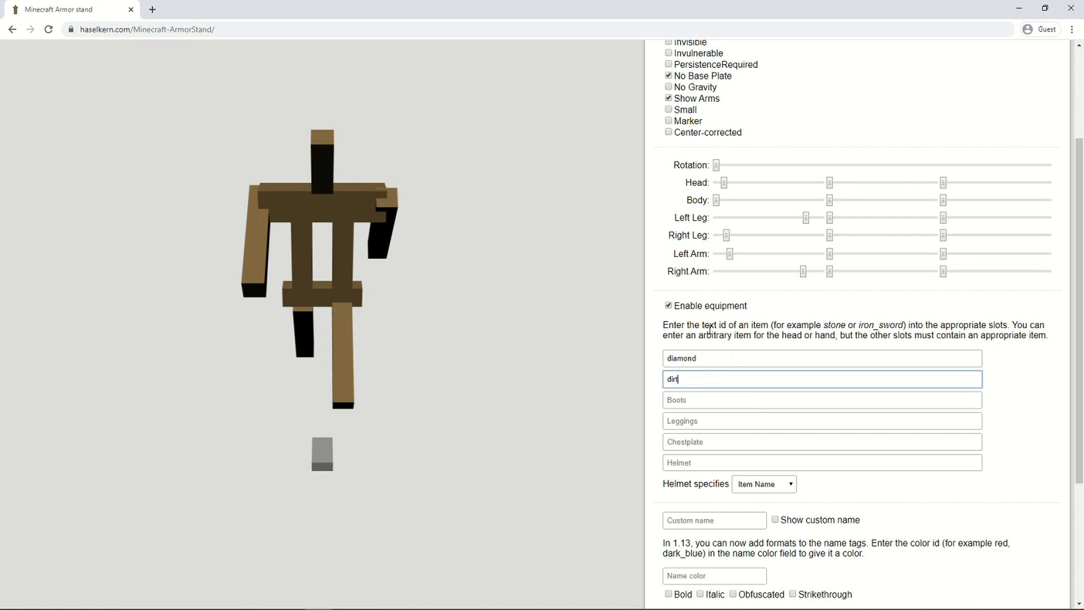
double_click(739, 325)
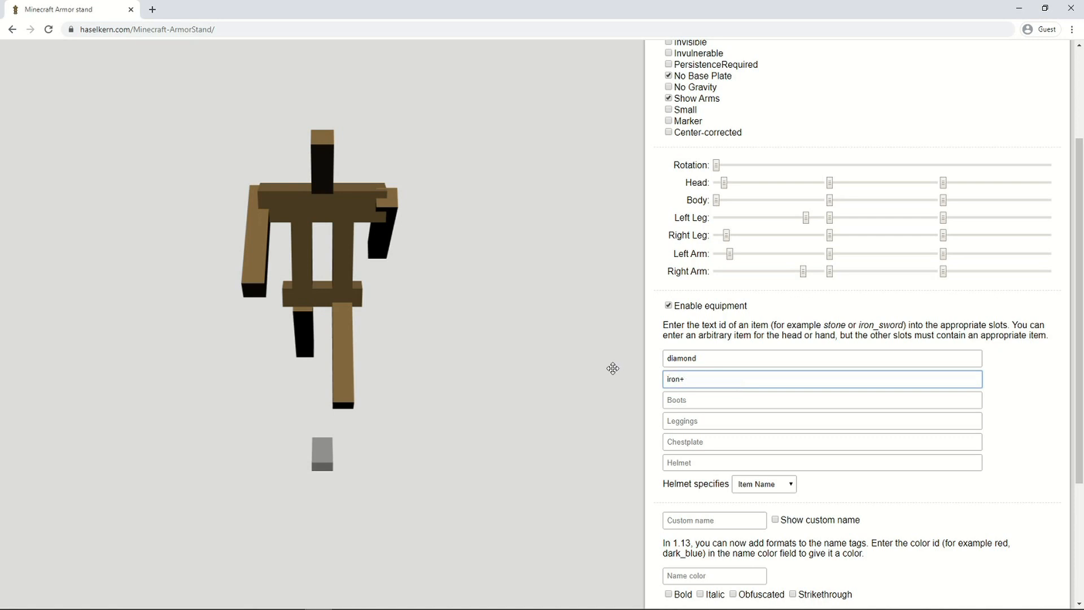
type("iron_ches")
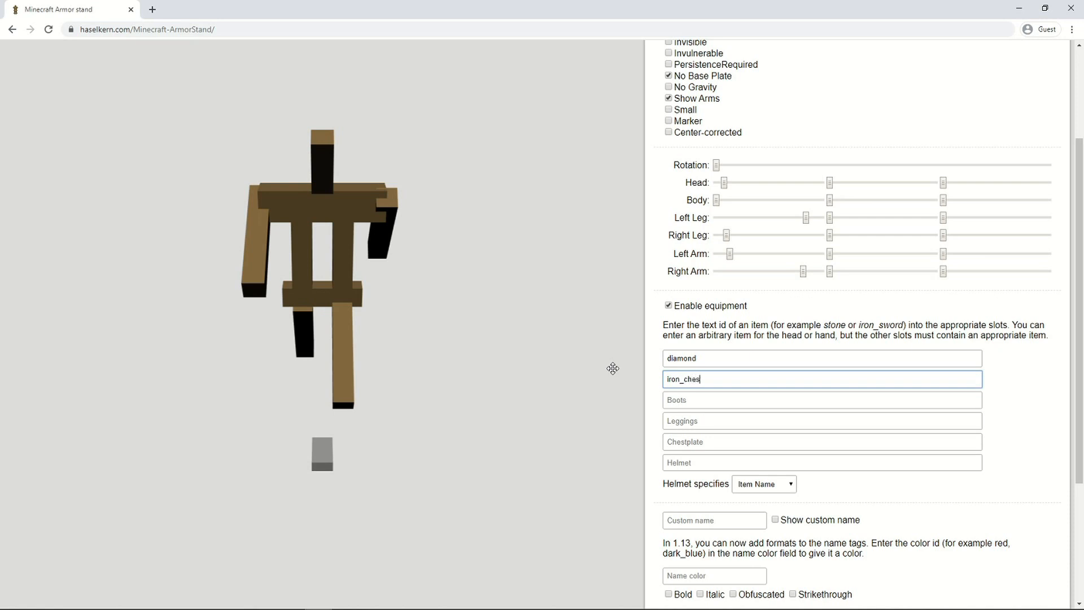
type("k")
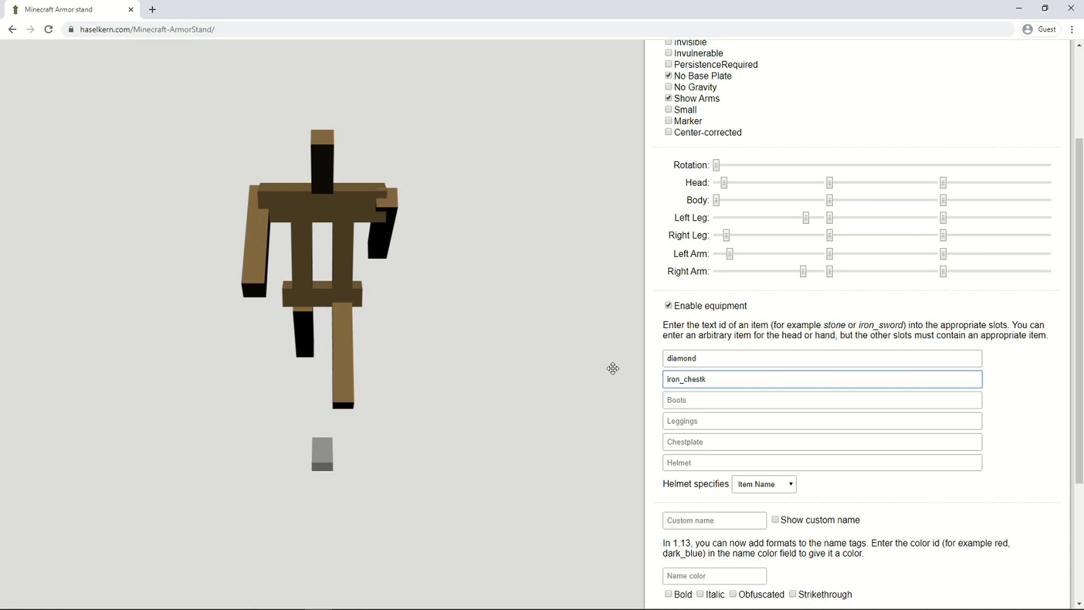
type("iron_chestplate")
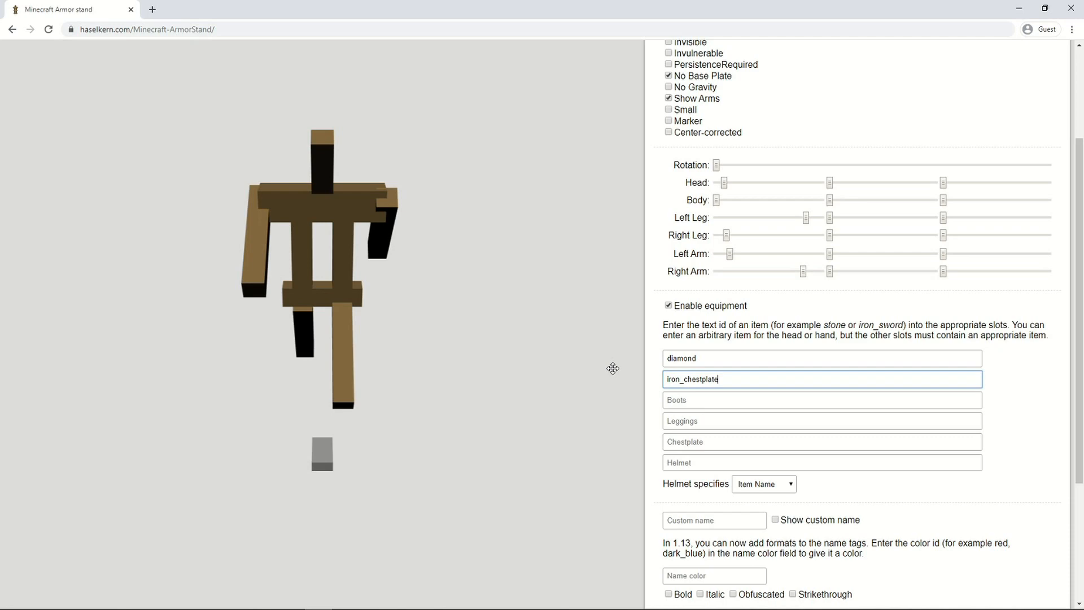
scroll("down", 3)
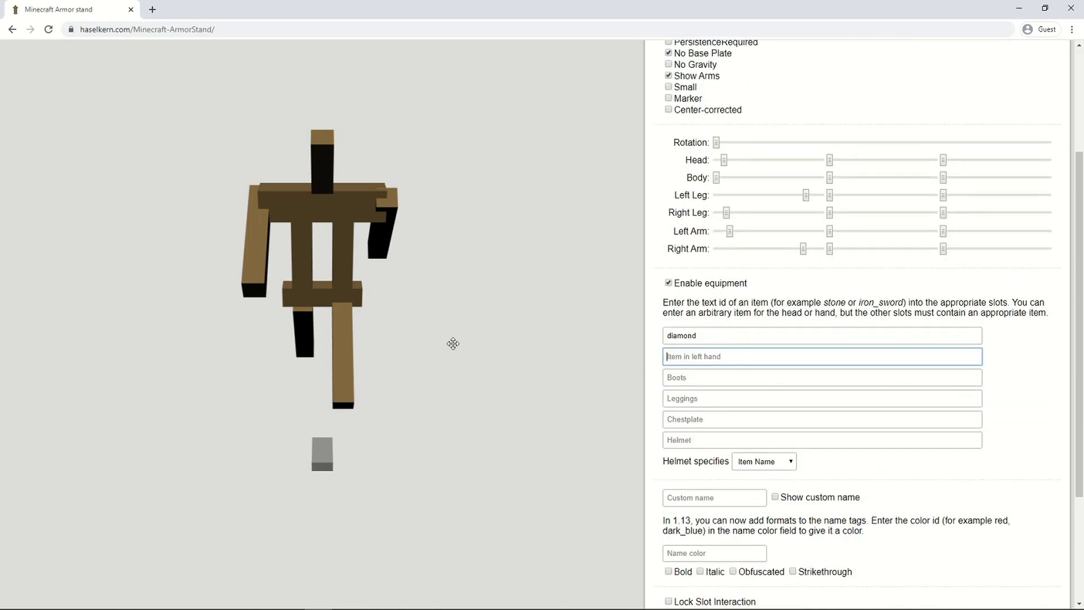
type("dirt")
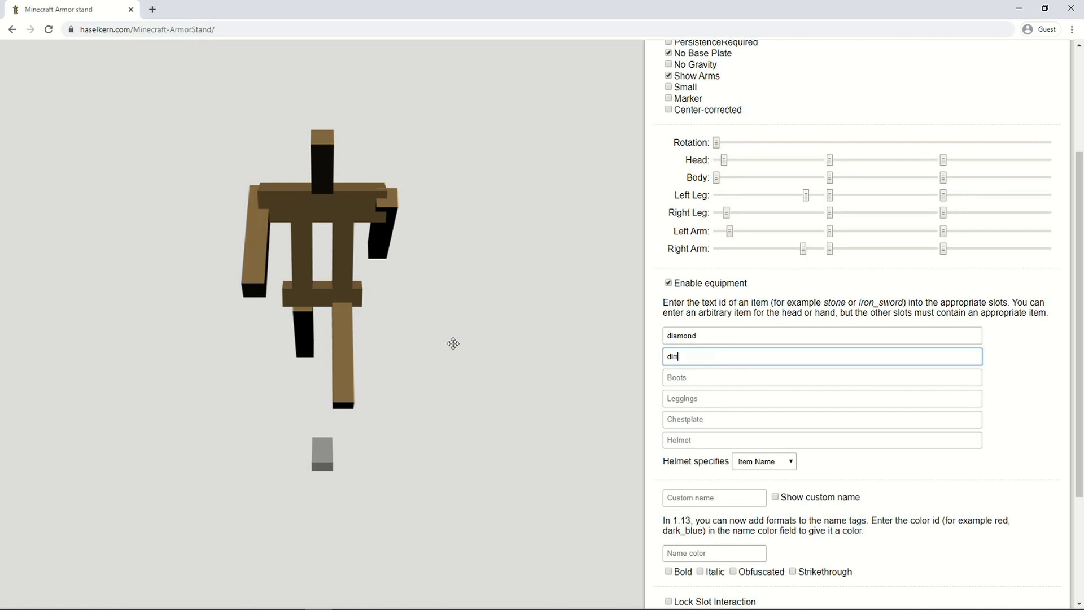
mouse_move(662, 394)
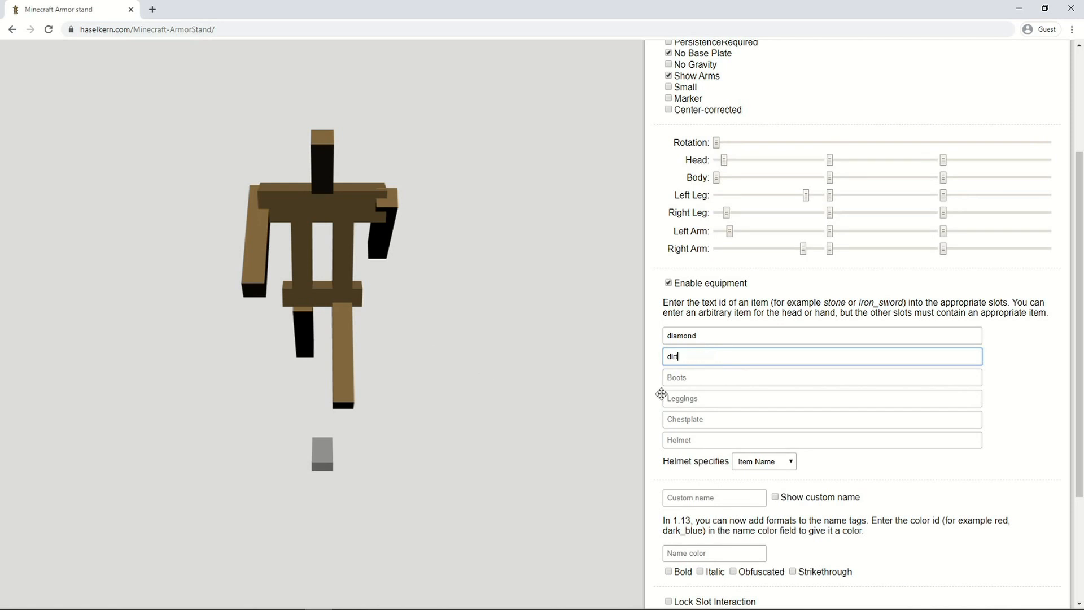
Equip diamond boots and leather leggings dyed bright purple
left_click(822, 376)
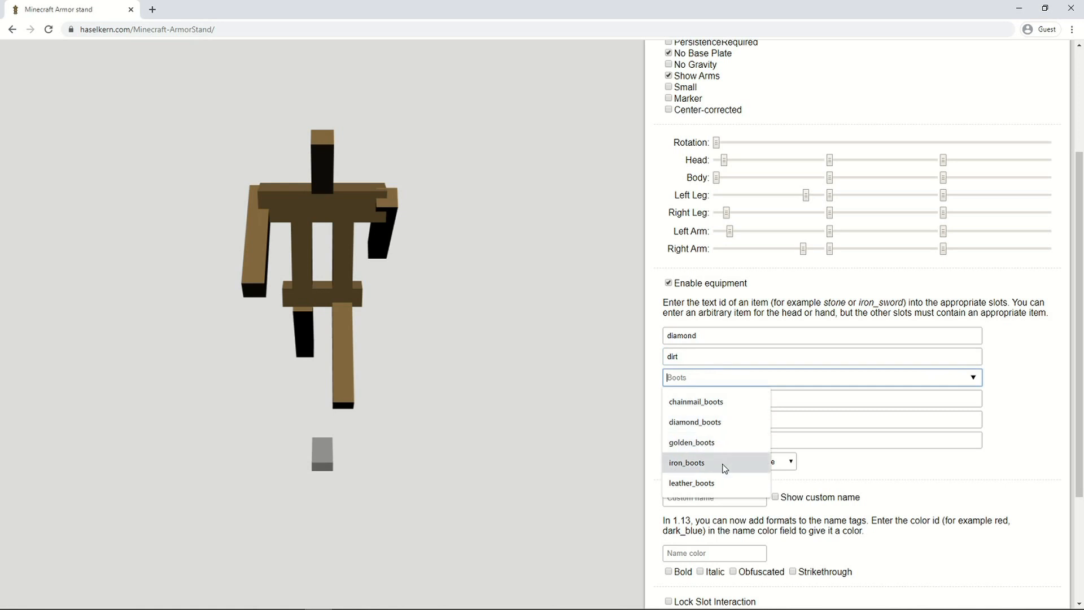
mouse_move(706, 429)
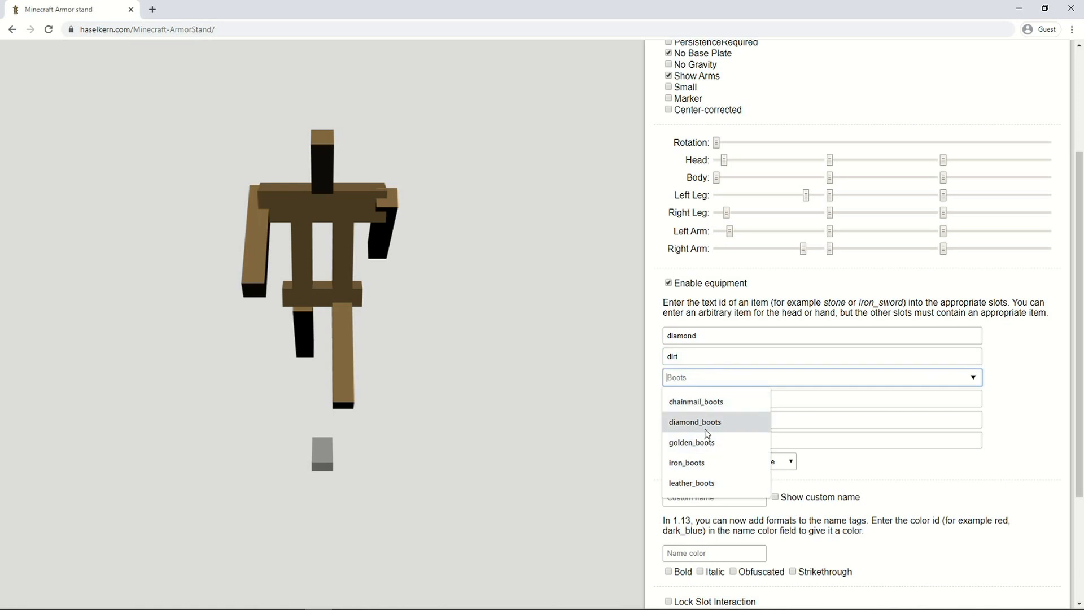
left_click(696, 421)
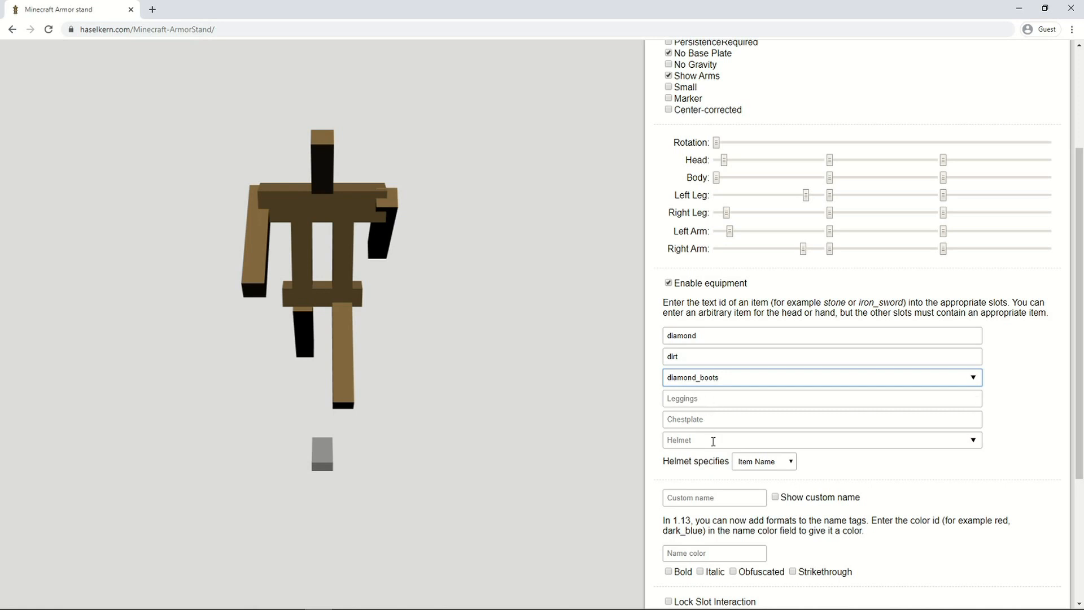
left_click(823, 398)
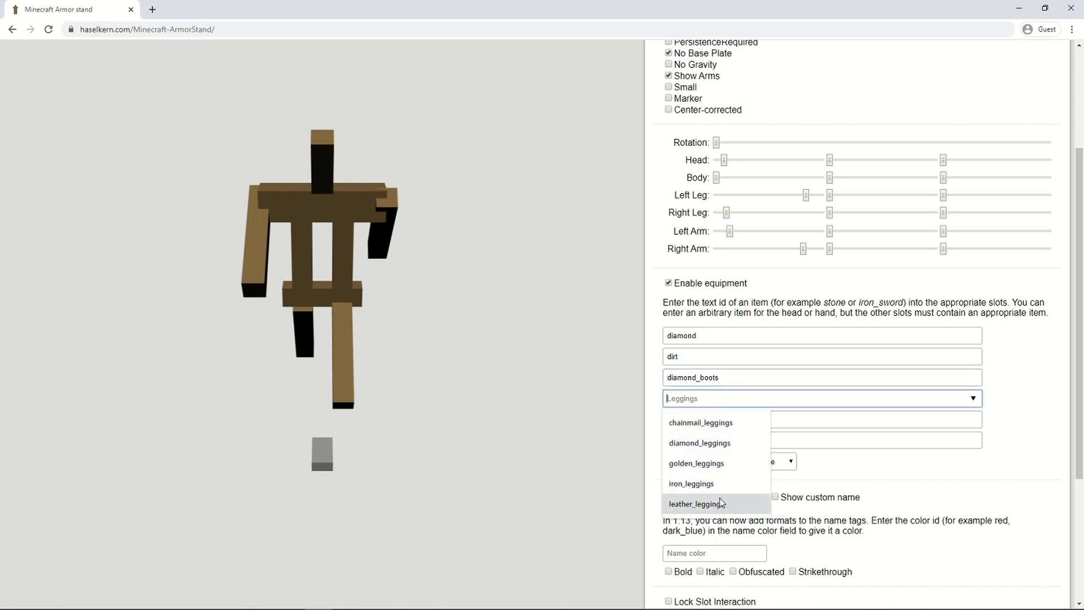
left_click(699, 503)
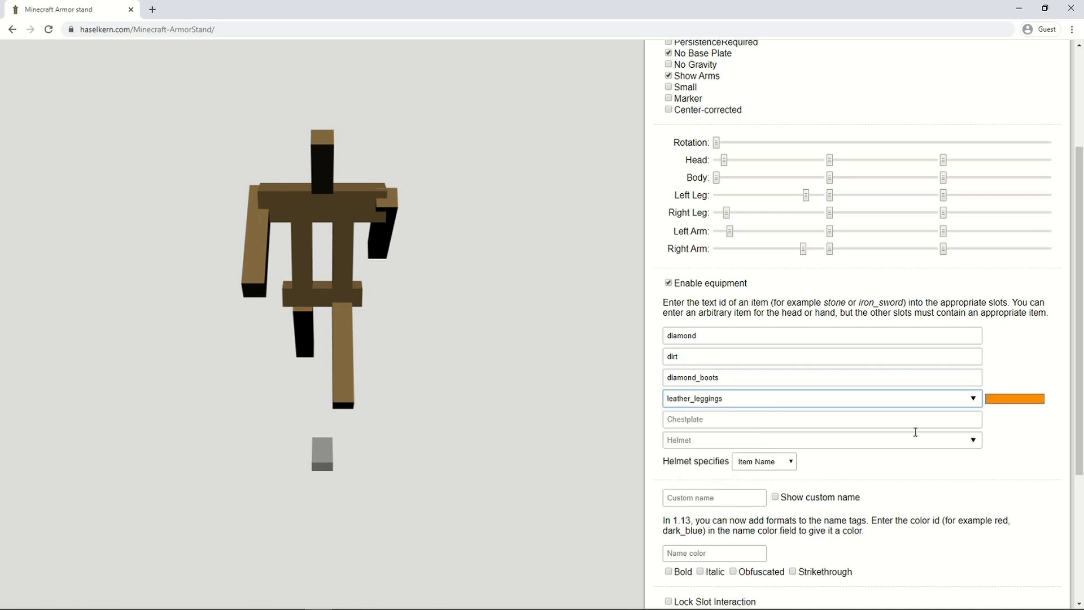
left_click(1015, 398)
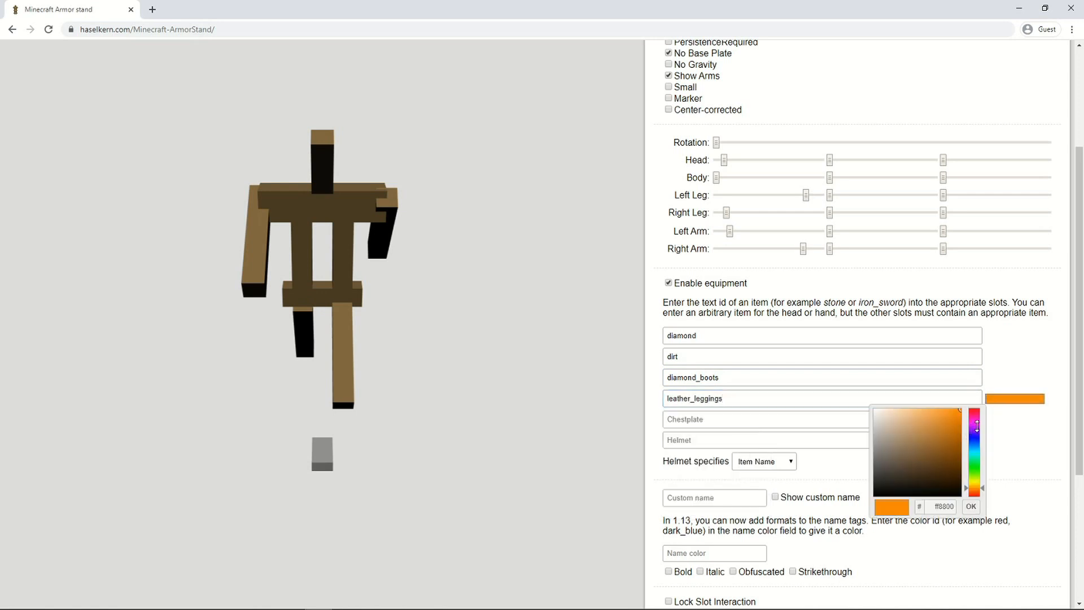
left_click(978, 425)
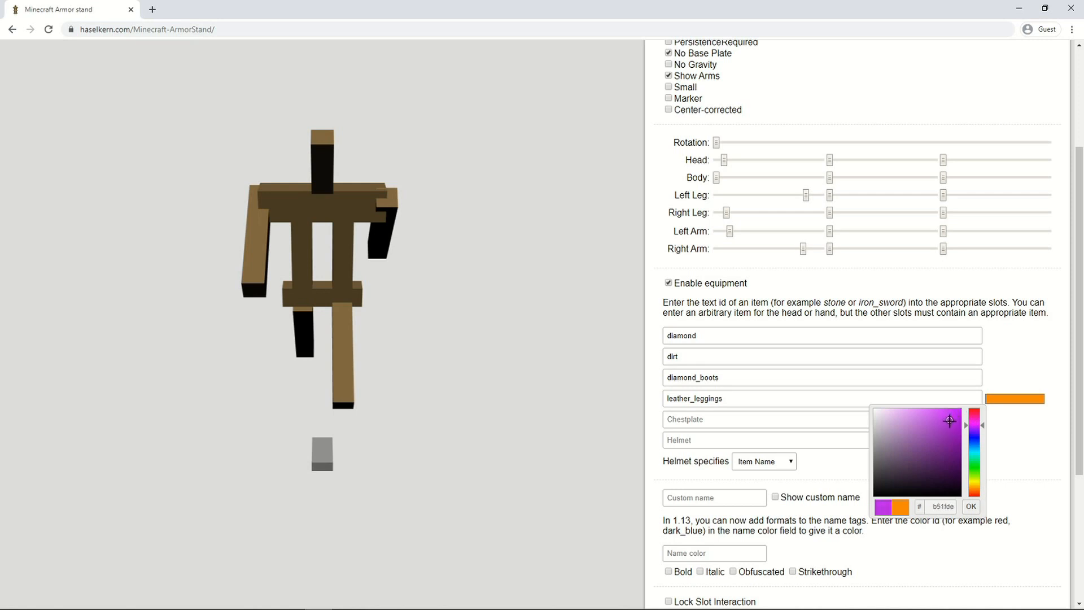
left_click(950, 421)
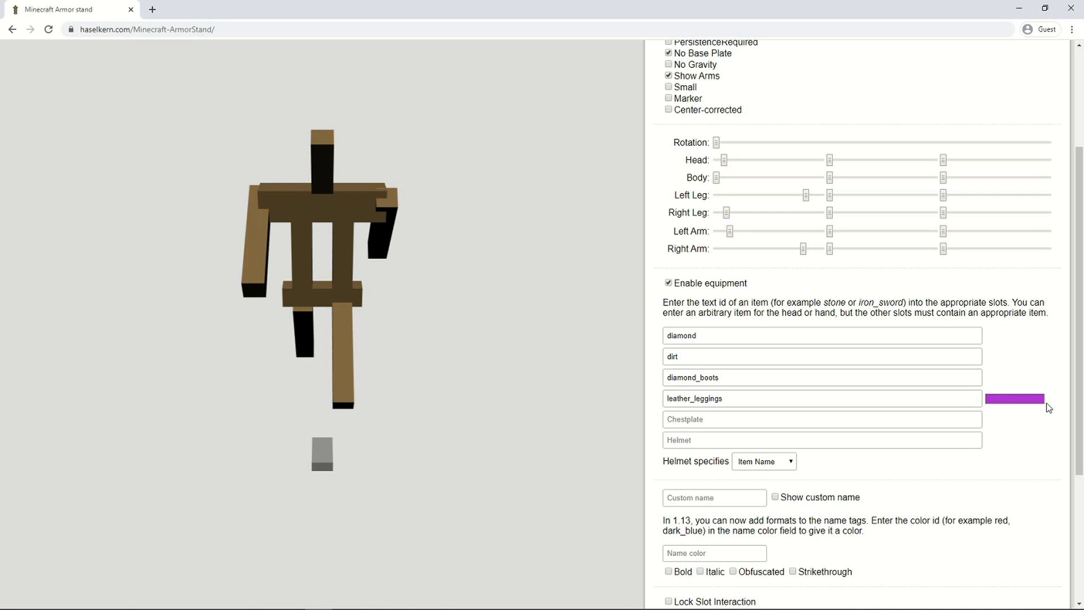
left_click(820, 419)
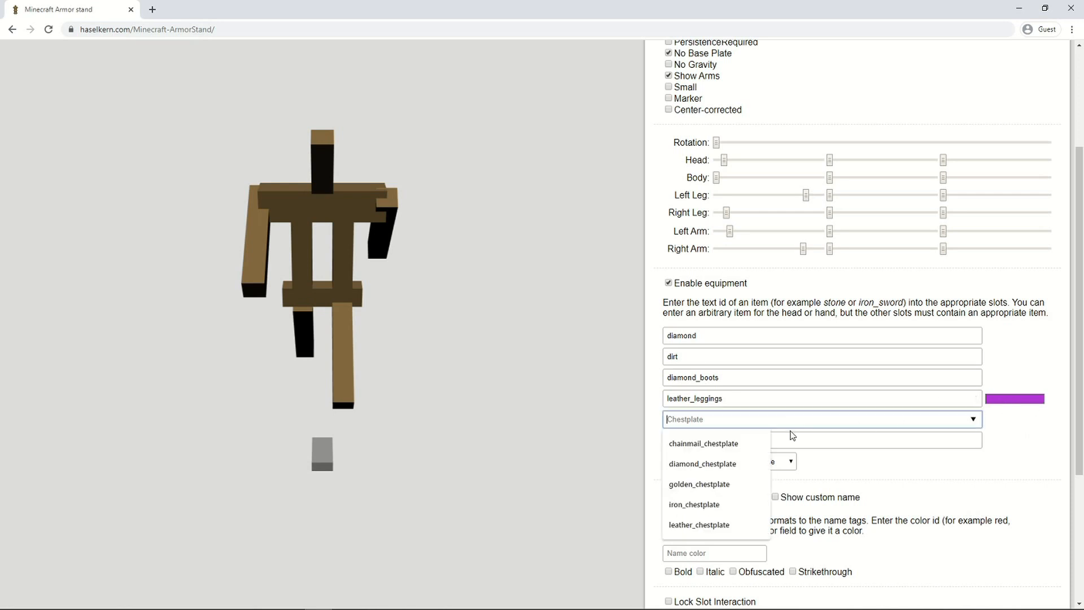
Equip a leather chestplate dyed an orange-brown shade
left_click(699, 524)
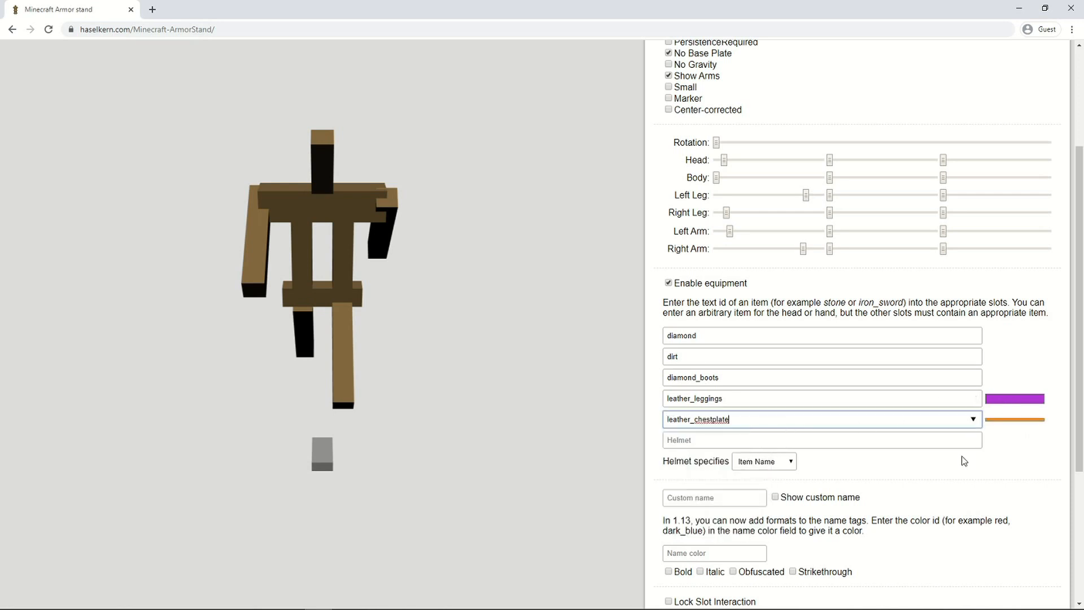
left_click(1015, 419)
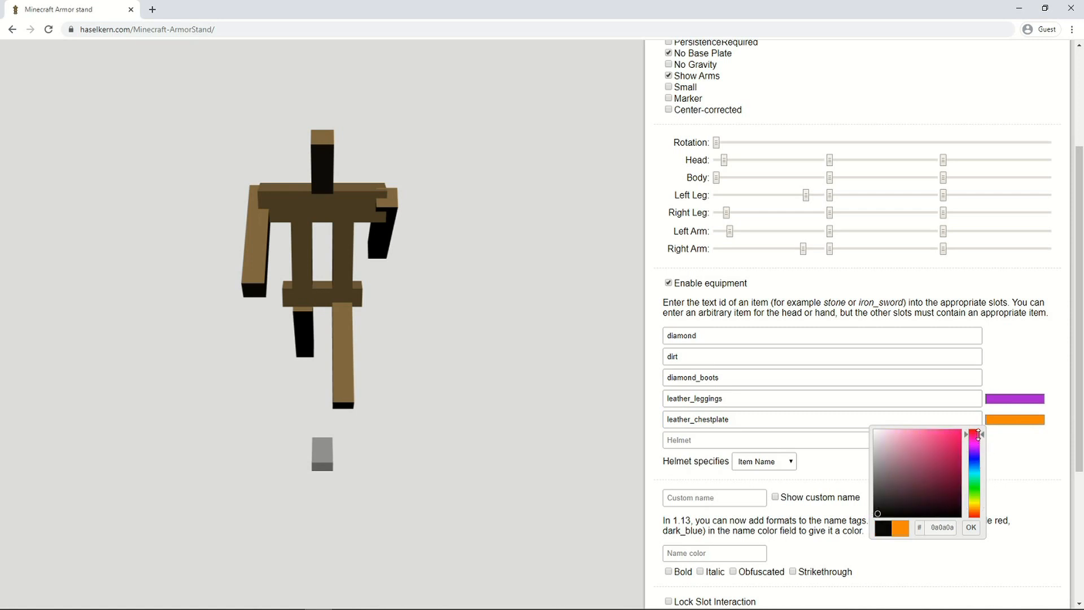
left_click_drag(977, 434, 977, 509)
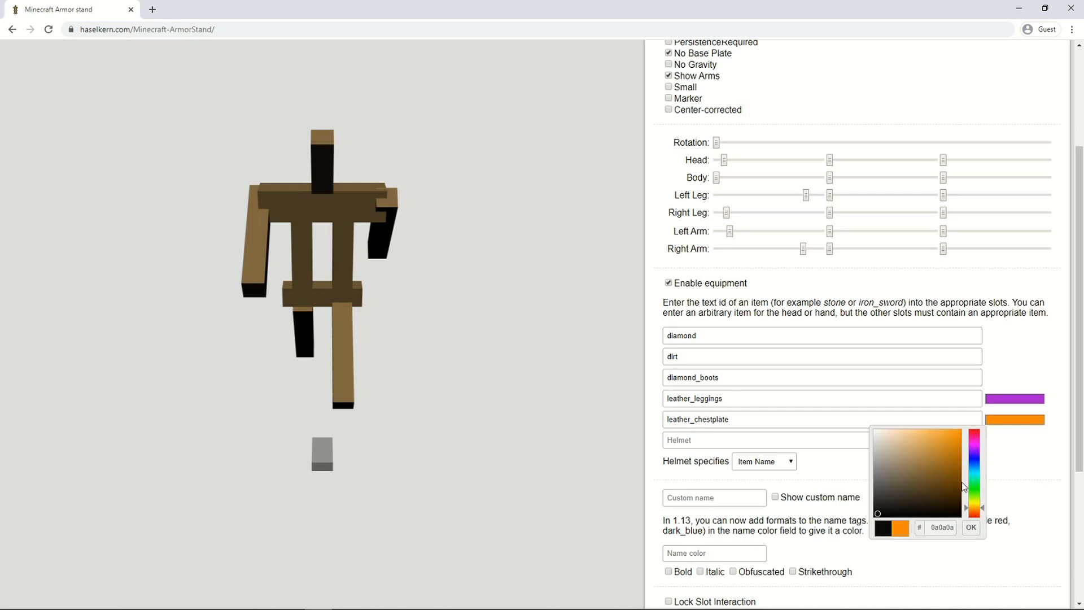
left_click(952, 460)
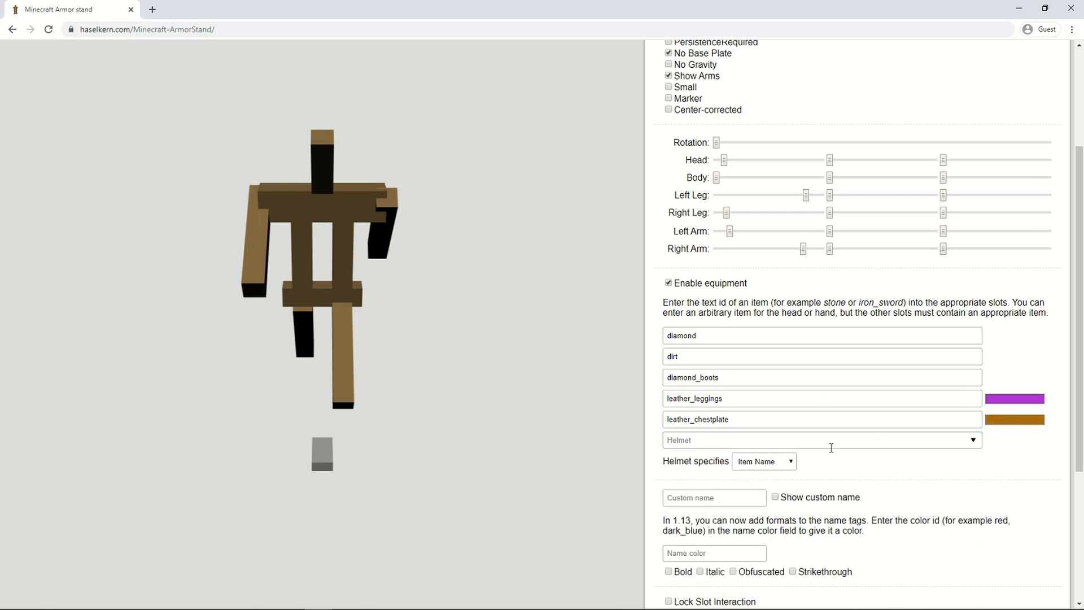
Set the helmet to Player Name with SirGeekyGamer's head
left_click(819, 440)
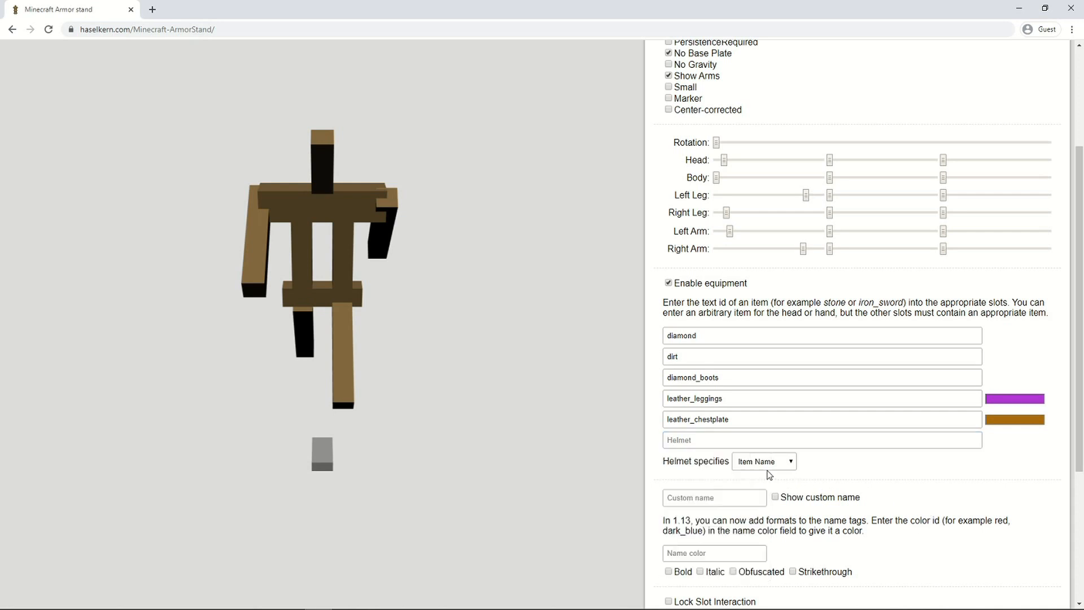
mouse_move(681, 460)
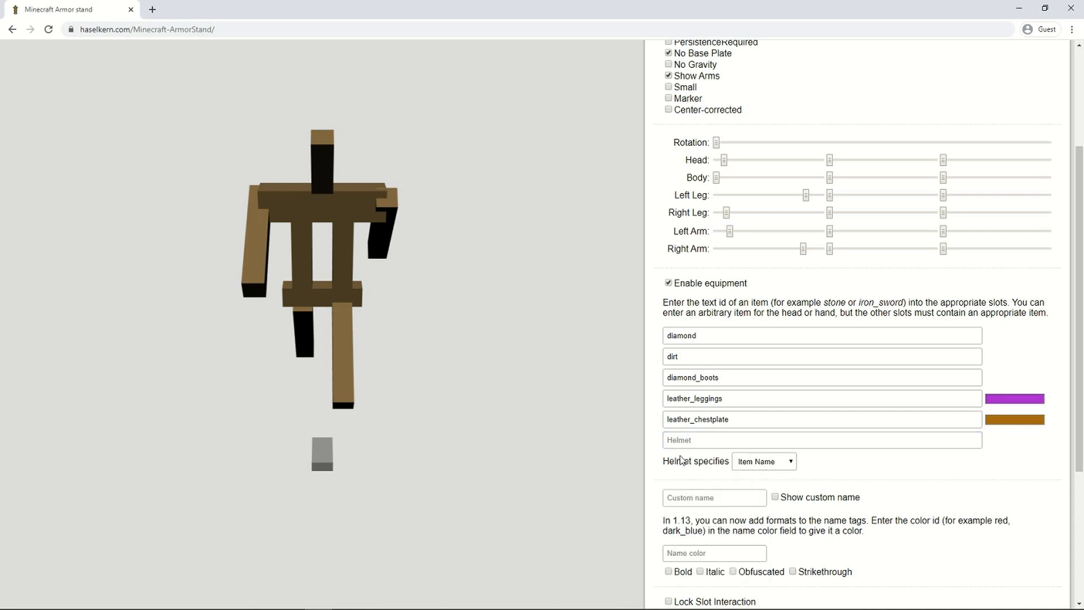
left_click(763, 462)
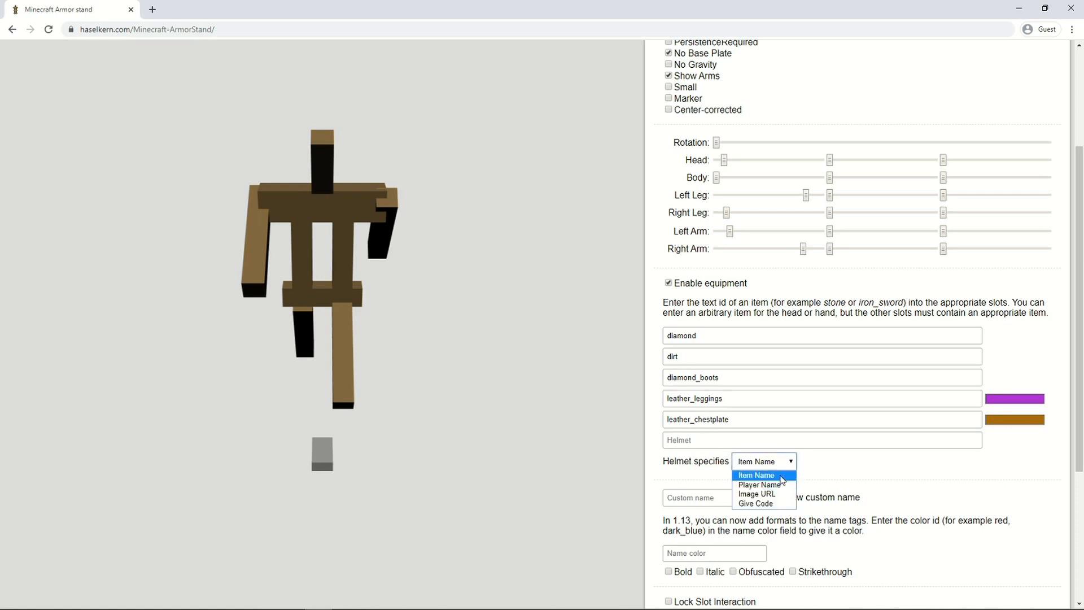
left_click(759, 484)
type("SirGeeky")
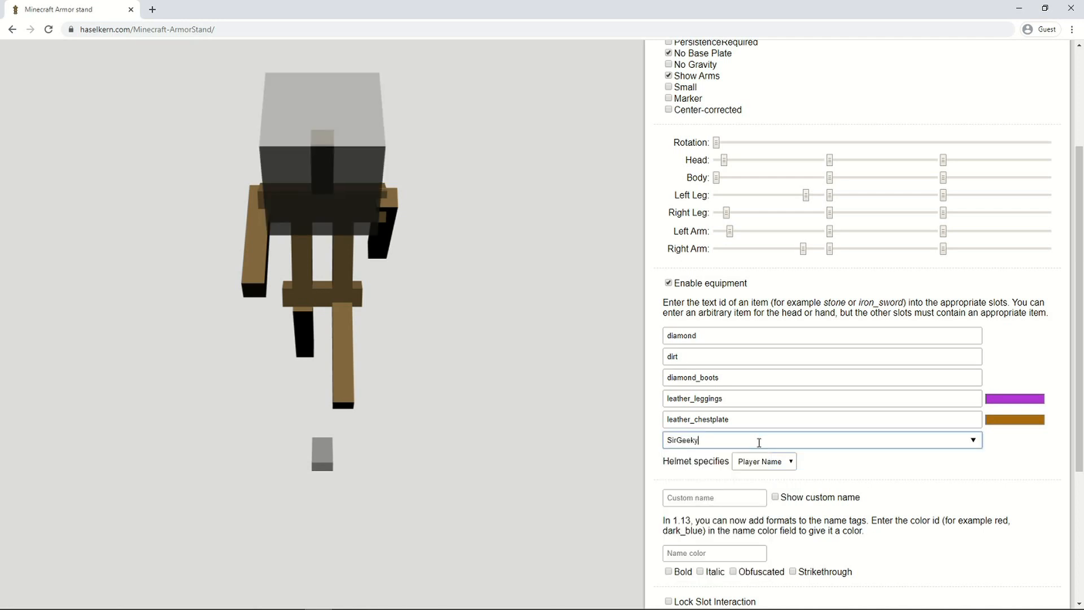
type("Gamer")
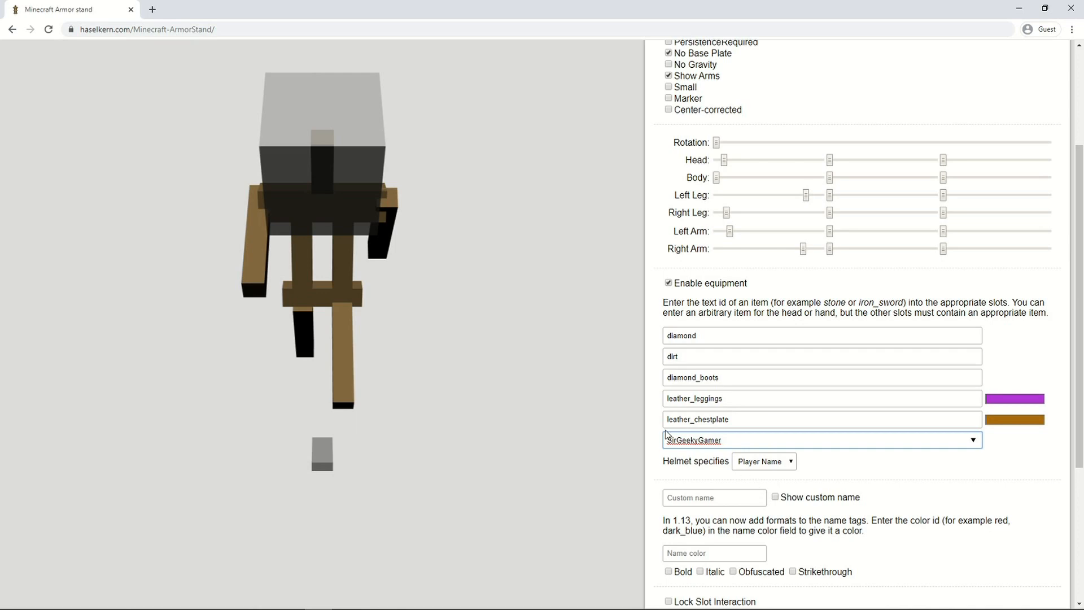
scroll("down", 3)
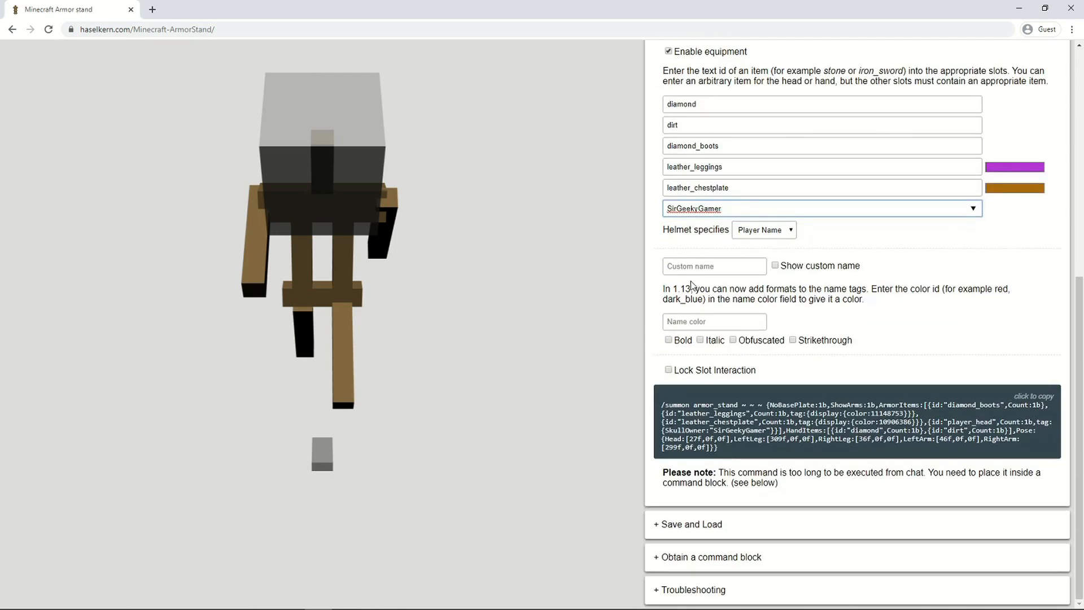
Name the stand SirGeekyGamer0070, show the name, and make it gold and bold
left_click(714, 266)
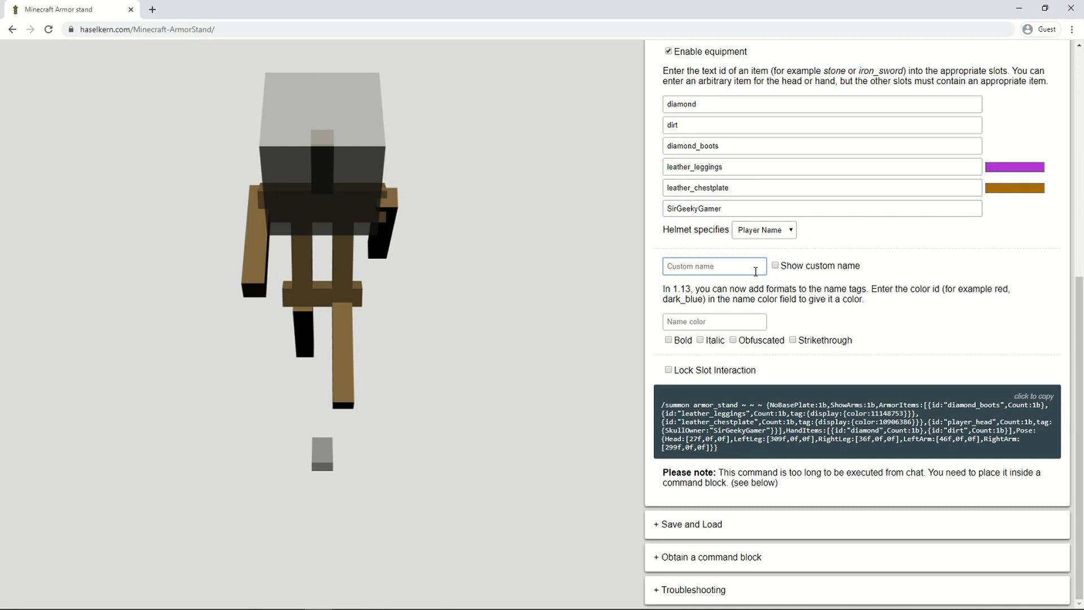
type("SirGeekyGamer0070")
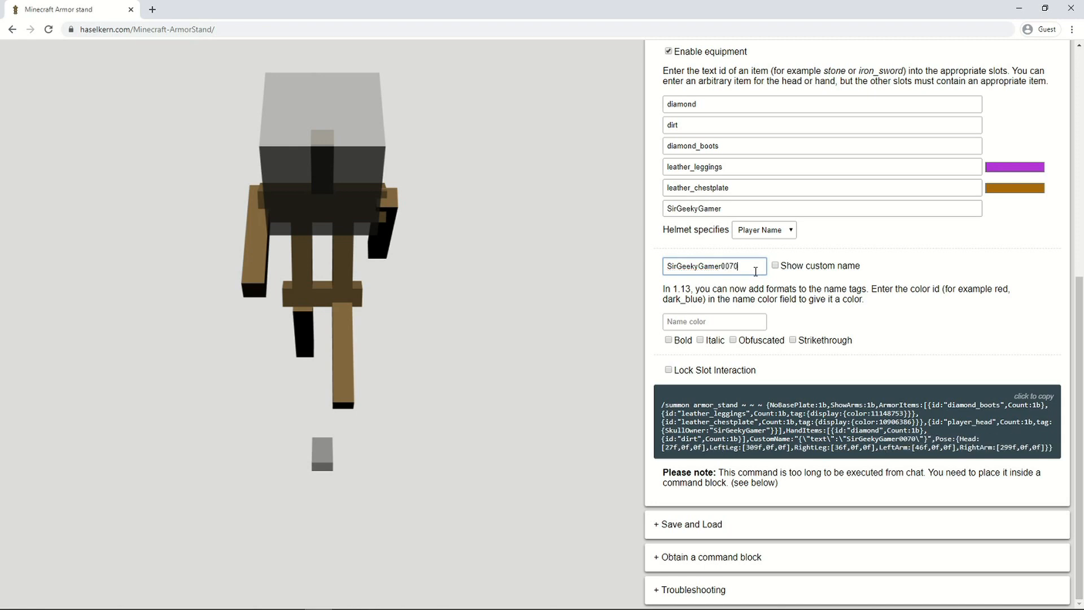
left_click(775, 266)
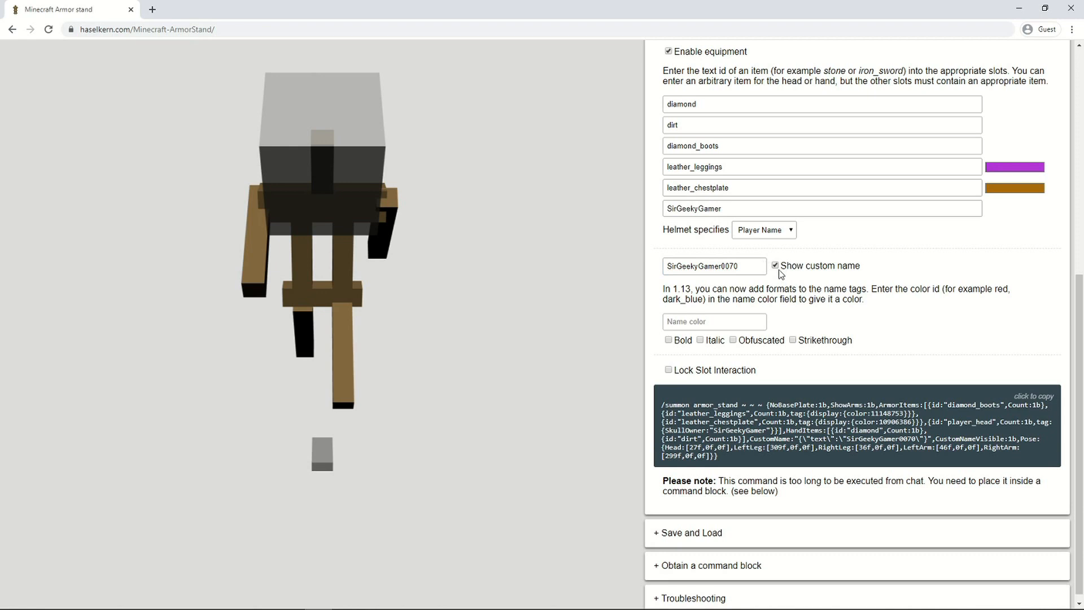
left_click(714, 322)
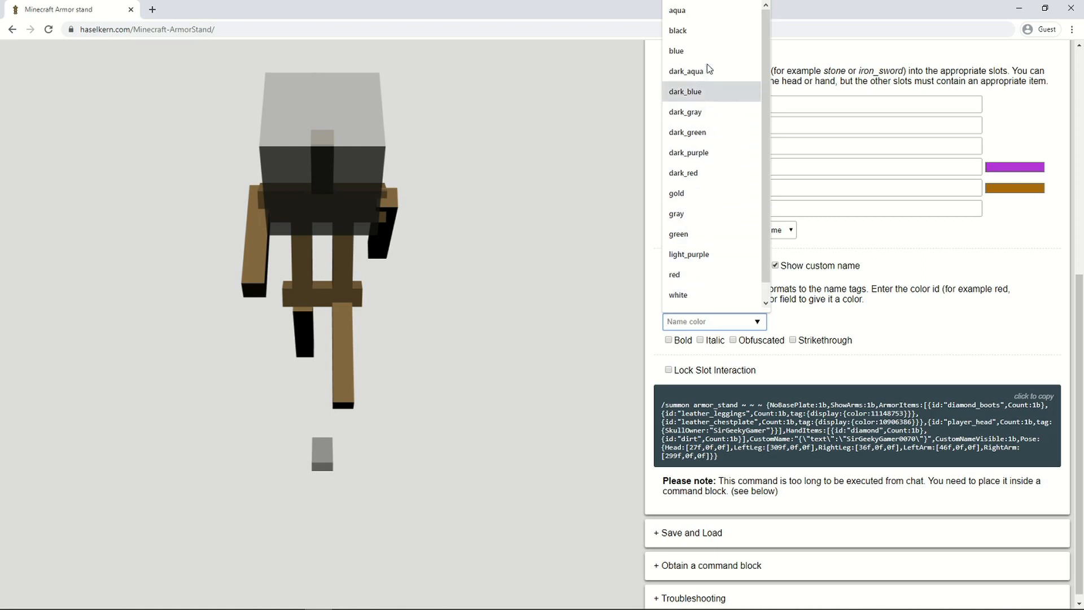
left_click(676, 194)
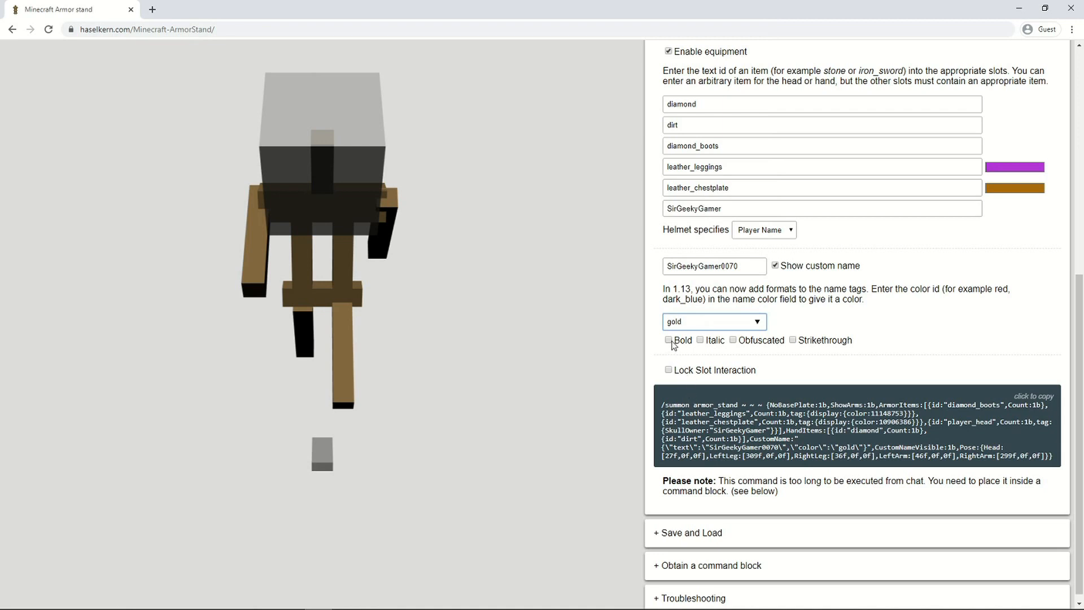
left_click(668, 340)
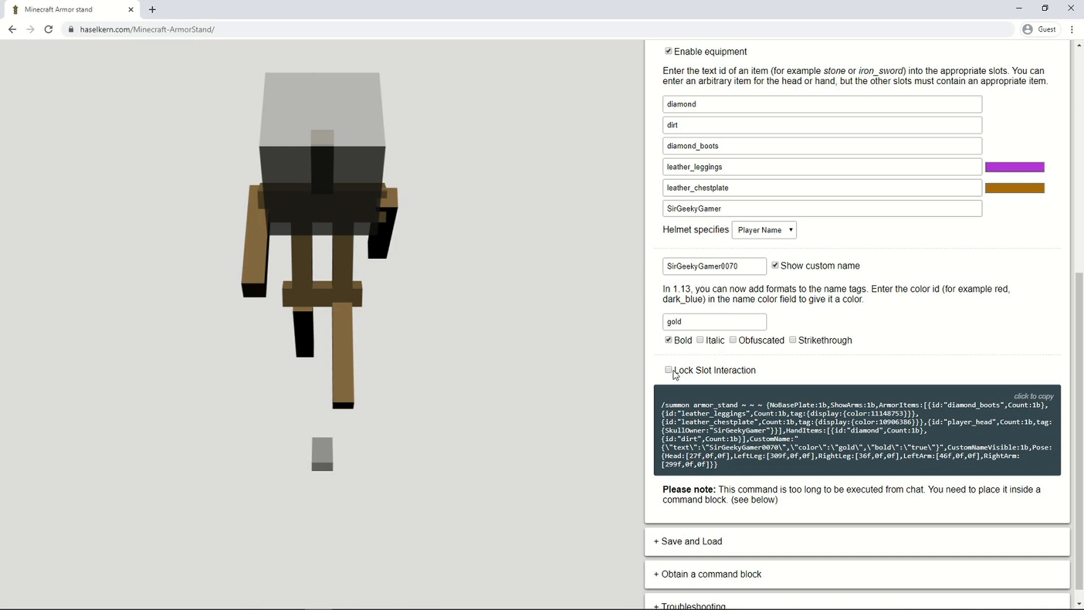
Enable Lock Slot Interaction and lock remove, replace and place for the slots
left_click(668, 370)
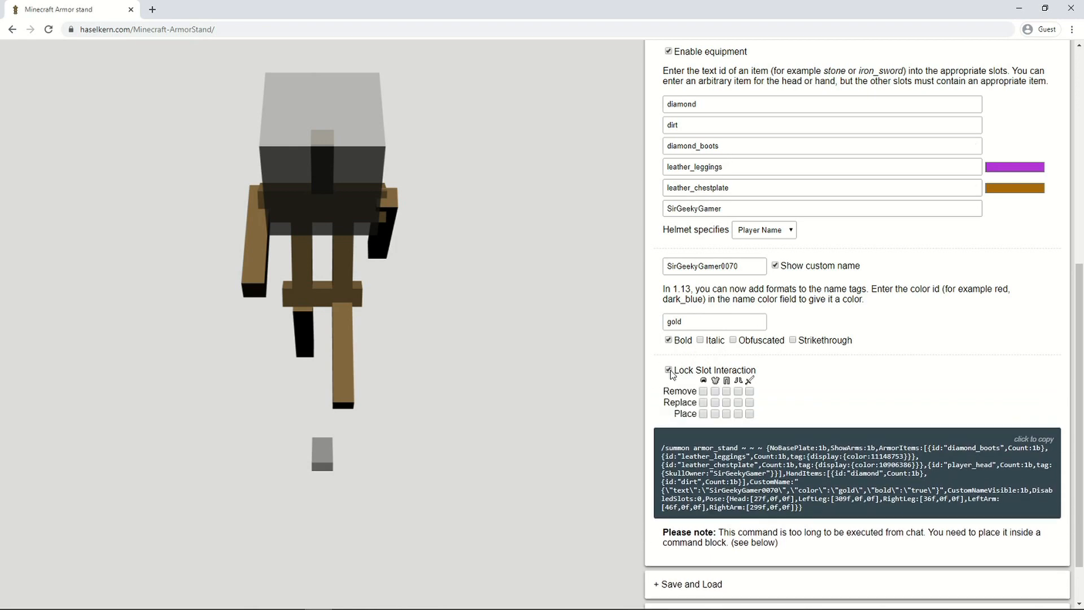
mouse_move(703, 394)
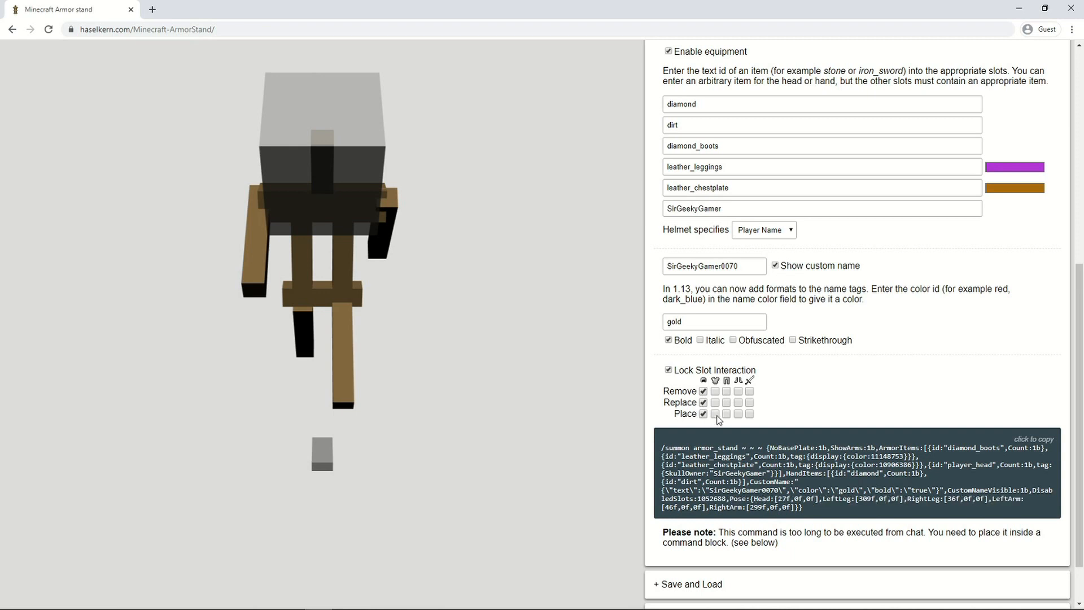
left_click(727, 413)
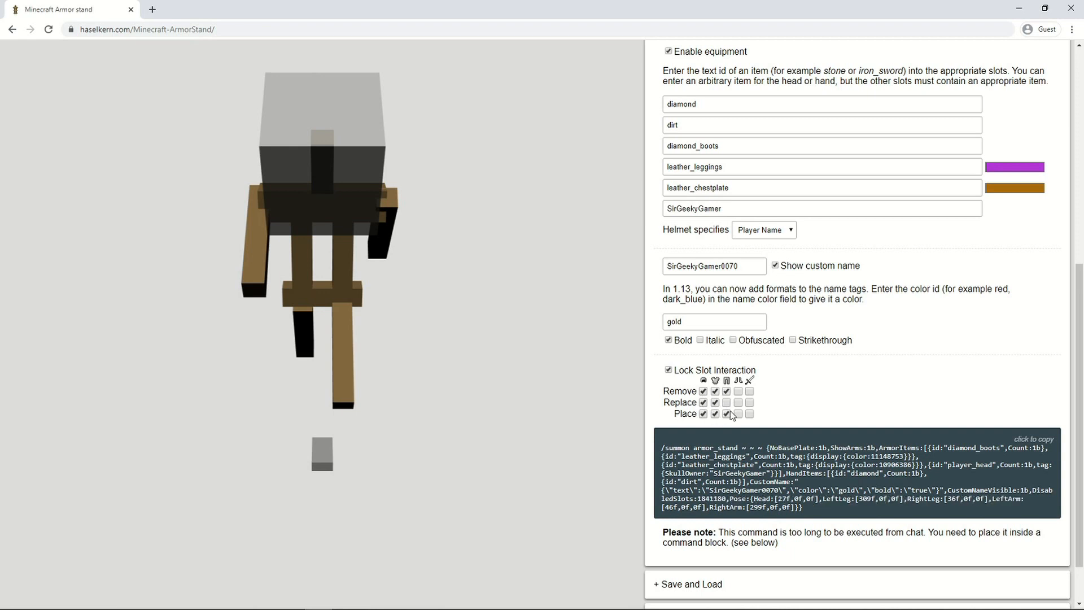
left_click(739, 413)
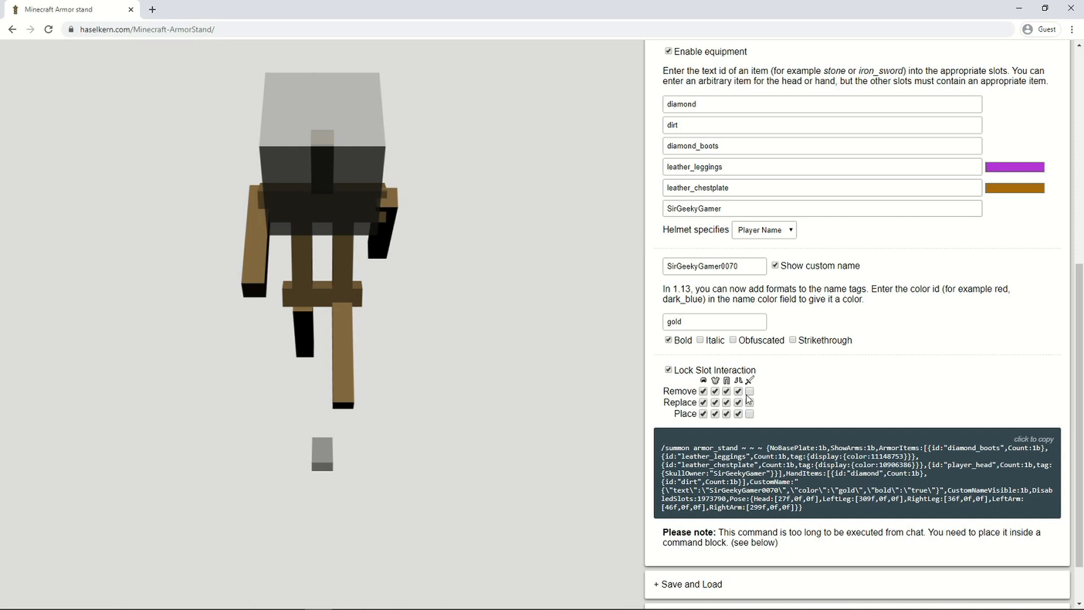
left_click(749, 391)
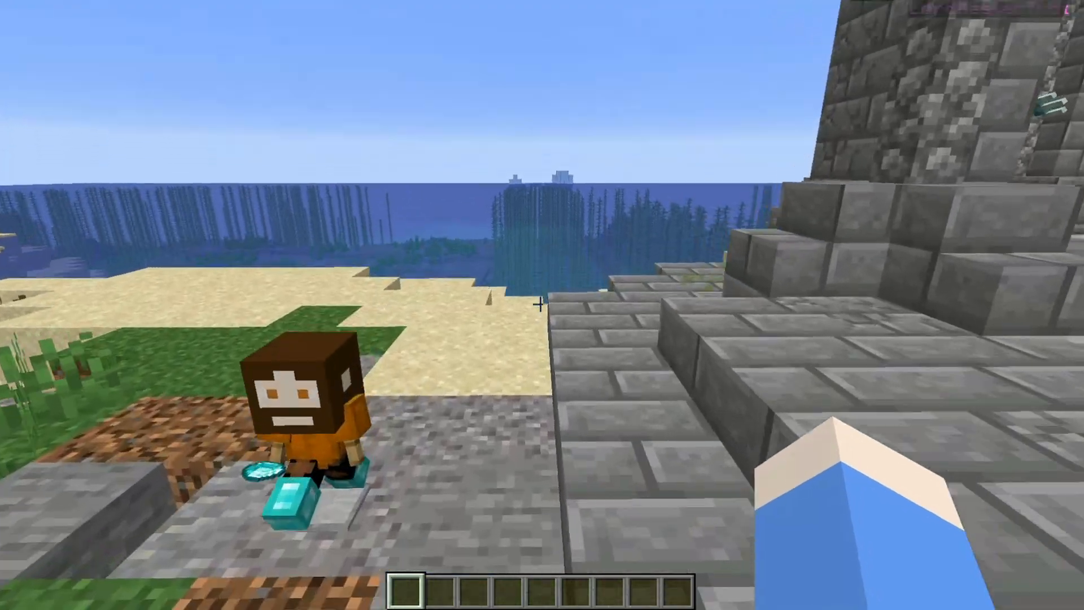
mouse_move(542, 305)
type("/give SirGeekyGamer")
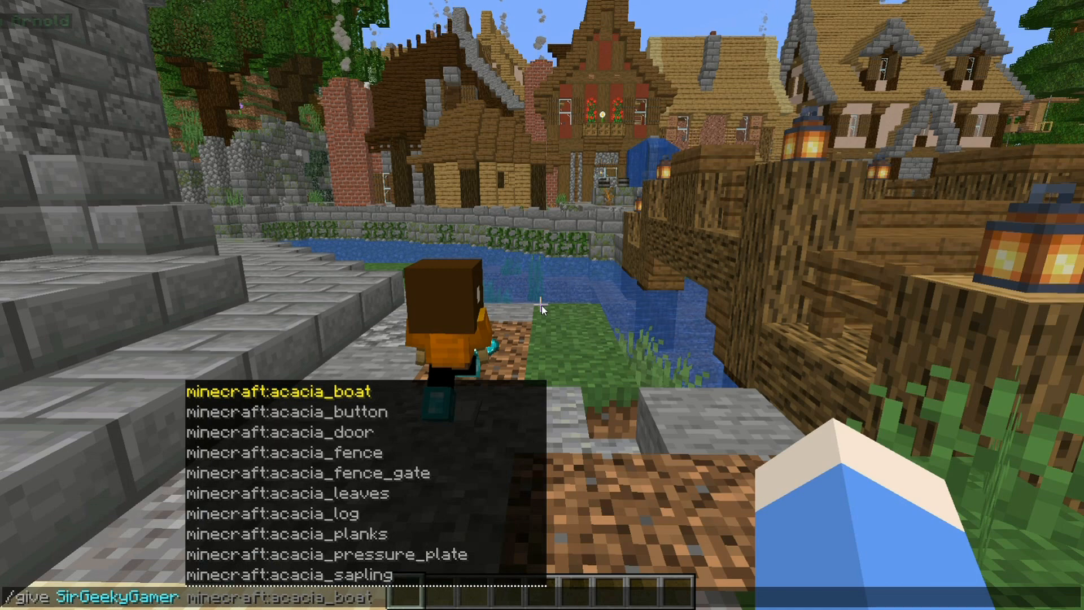
Give the player a command block via chat, then close the inventory
type("c")
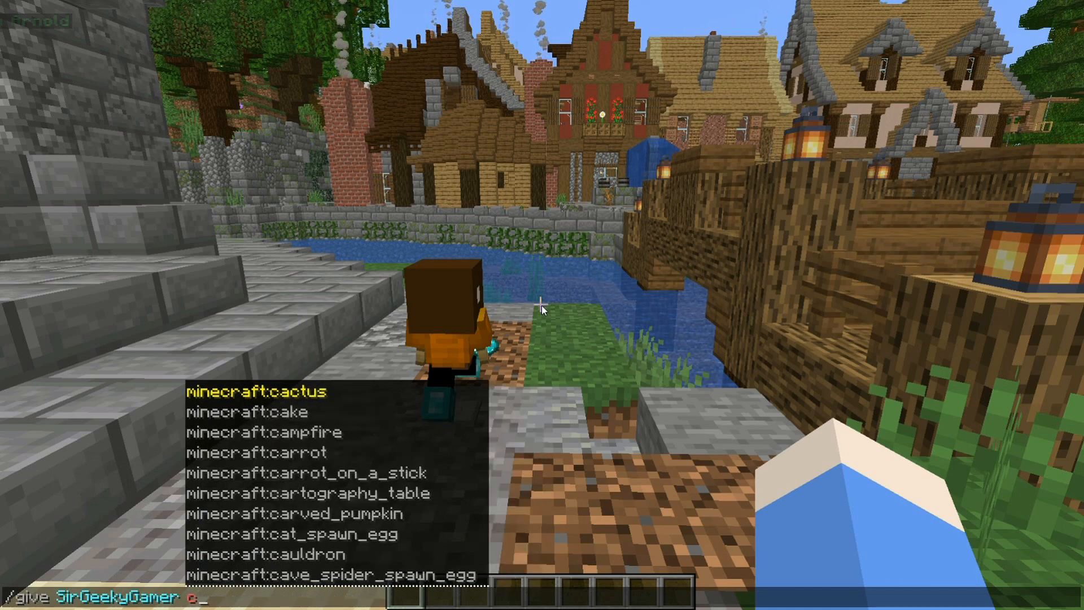
type("om")
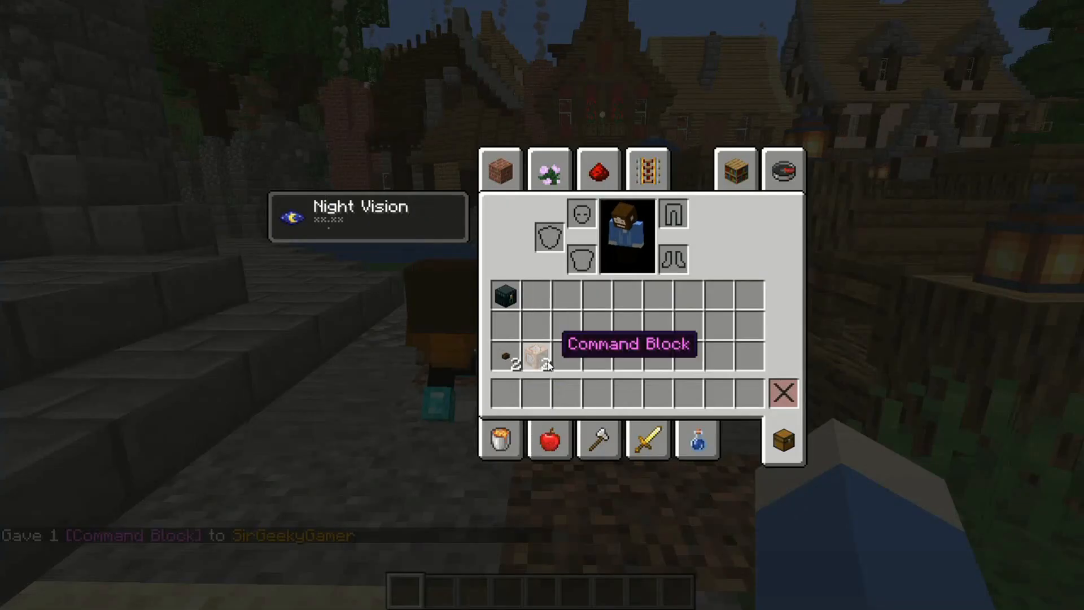
key("Escape")
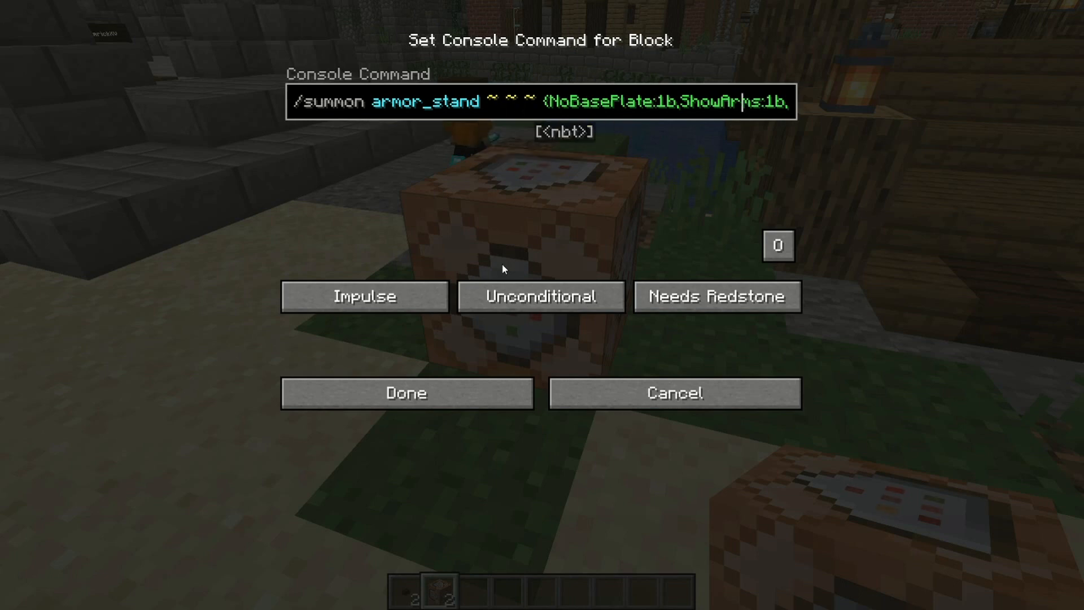
Paste the summon command with diamond boots and diamond hand item into the command block and save
type(",ArmorItems:[{id:\"diamond_boots\",Count:1")
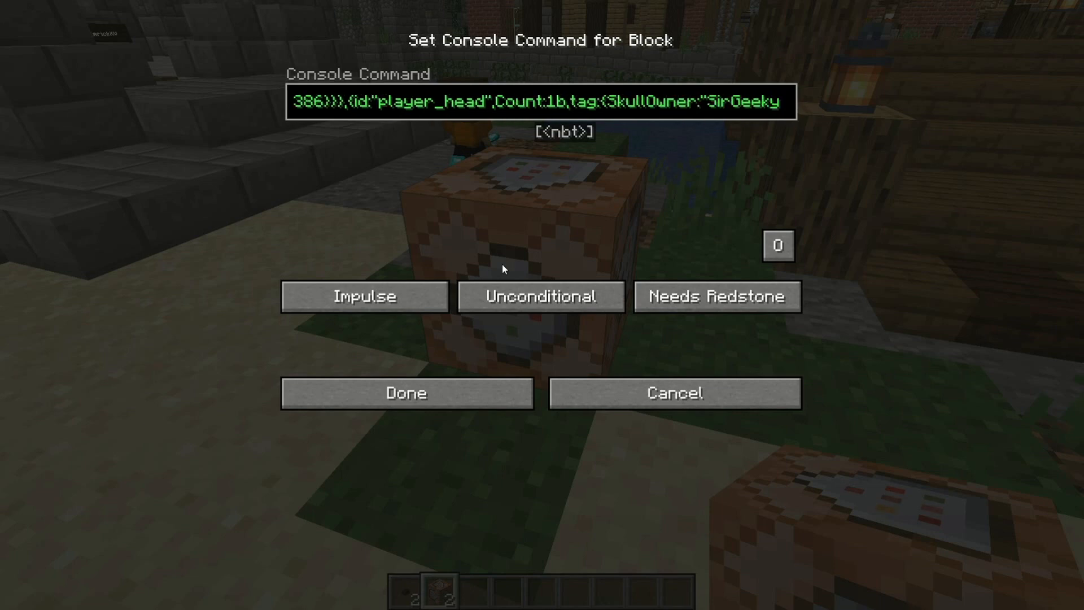
type("HandItems:[{id:\"diamond\",Count:1b},{id")
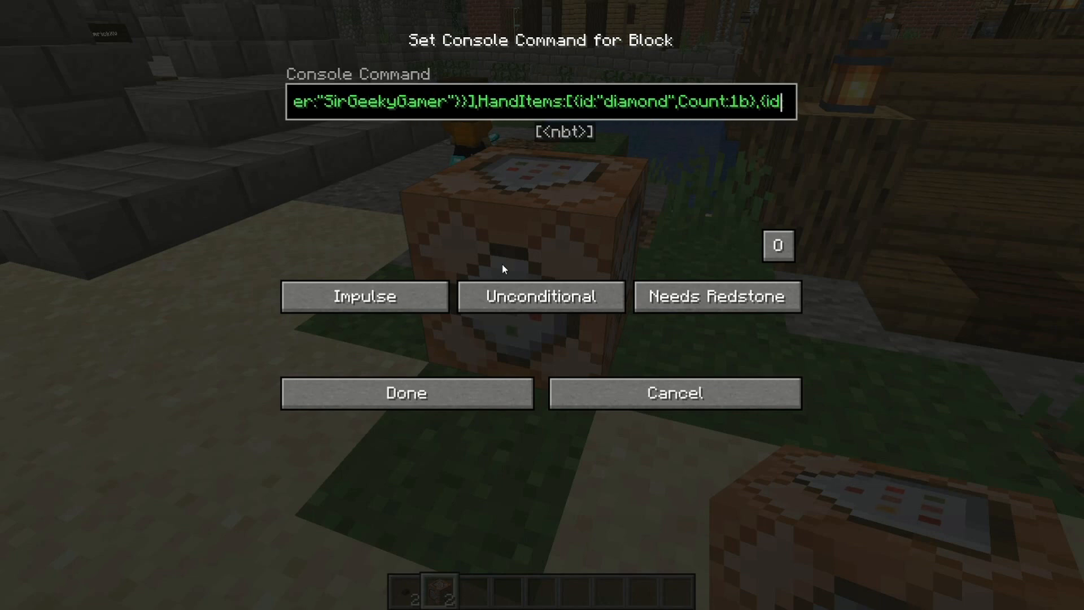
left_click(406, 393)
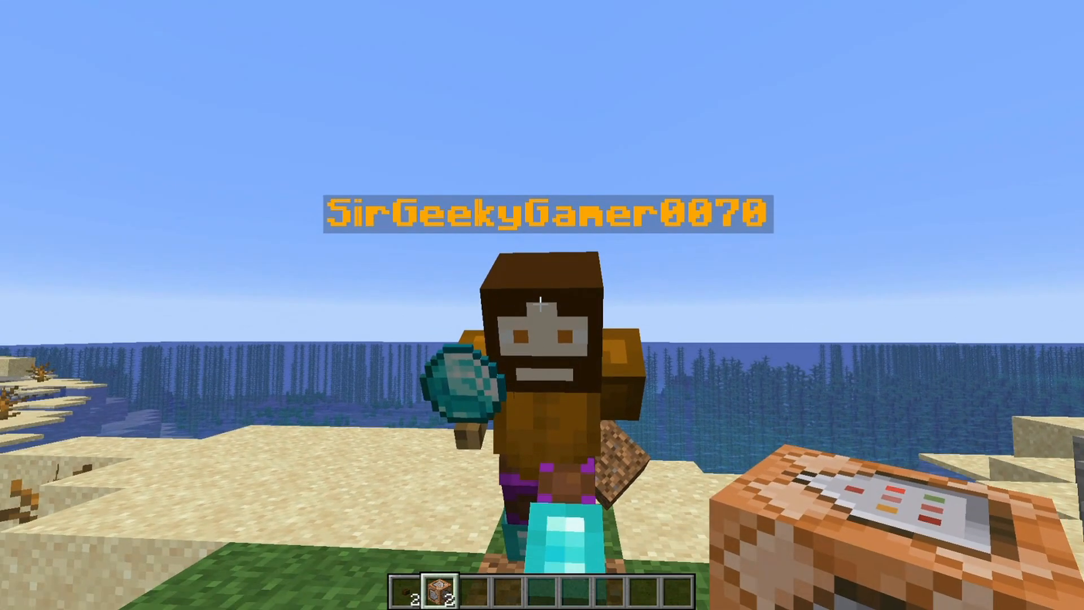
mouse_move(542, 305)
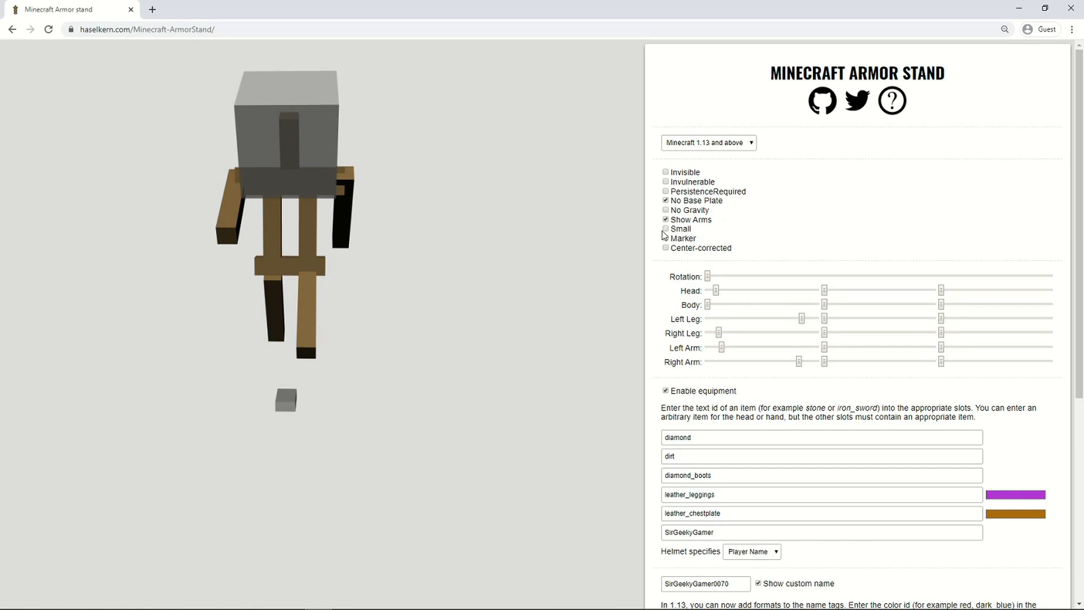
Switch on the Small option for the armor stand in the generator
left_click(666, 229)
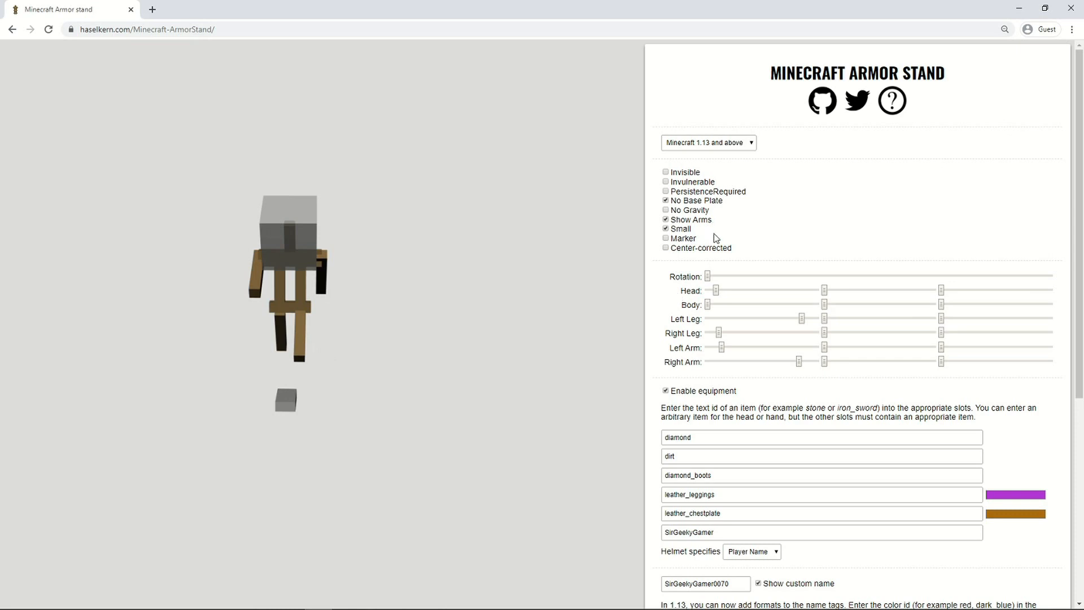
mouse_move(706, 329)
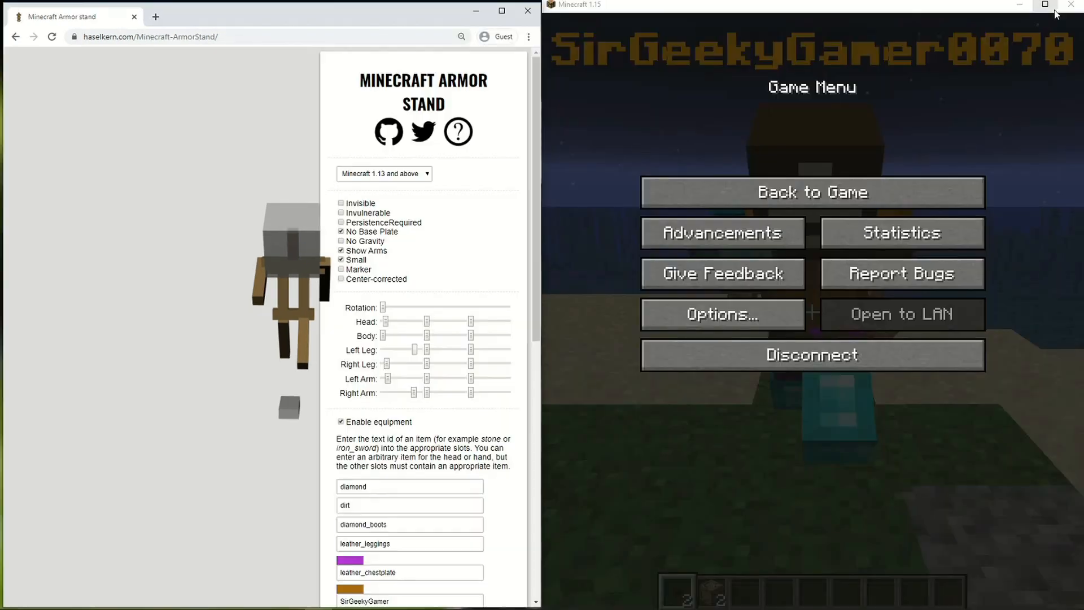
Resume Minecraft beside the browser and scroll down the generator page
left_click(812, 192)
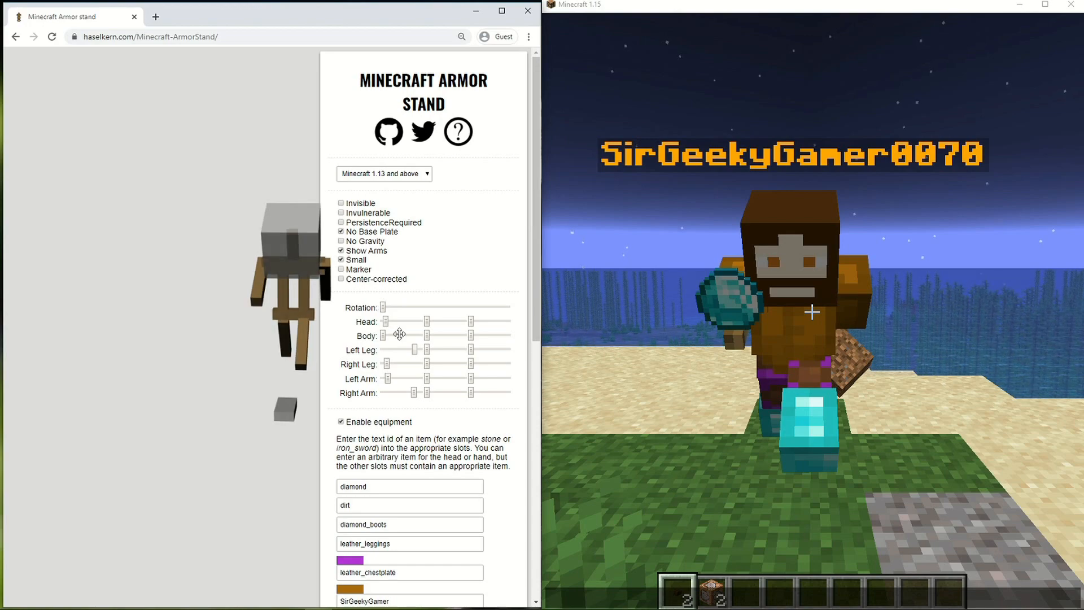
scroll("down", 3)
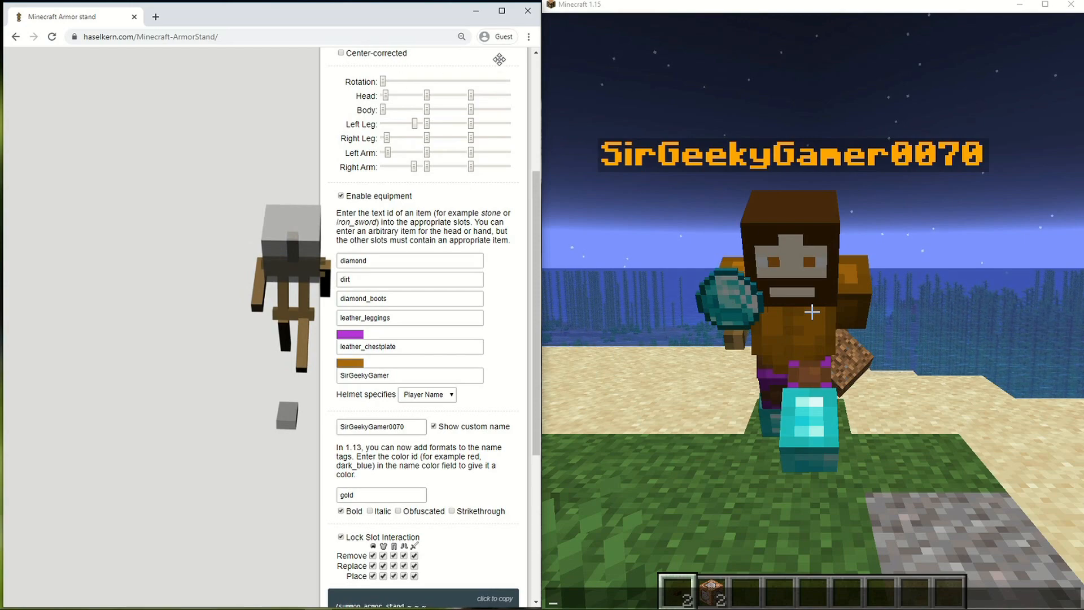
mouse_move(462, 33)
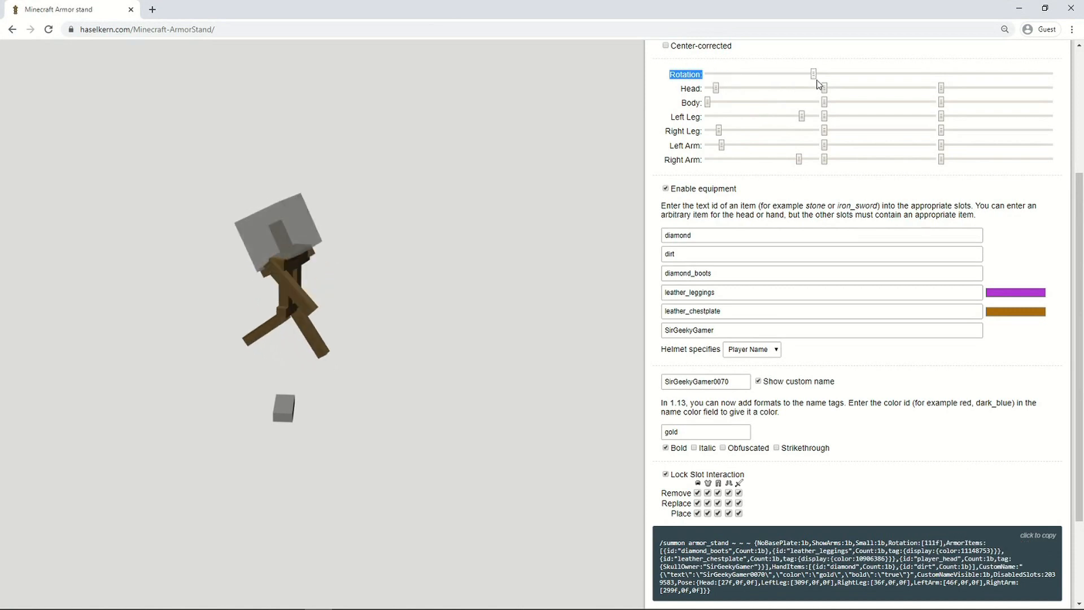
Drag the Rotation slider until the command reads Rotation:[276f]
left_click_drag(813, 74, 955, 74)
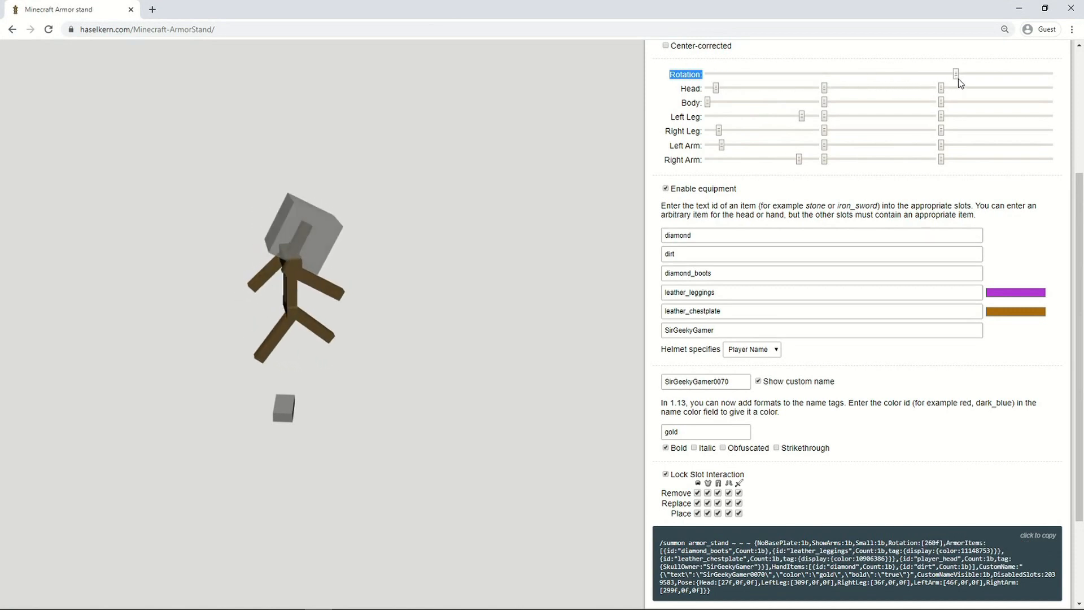
left_click_drag(956, 73, 967, 73)
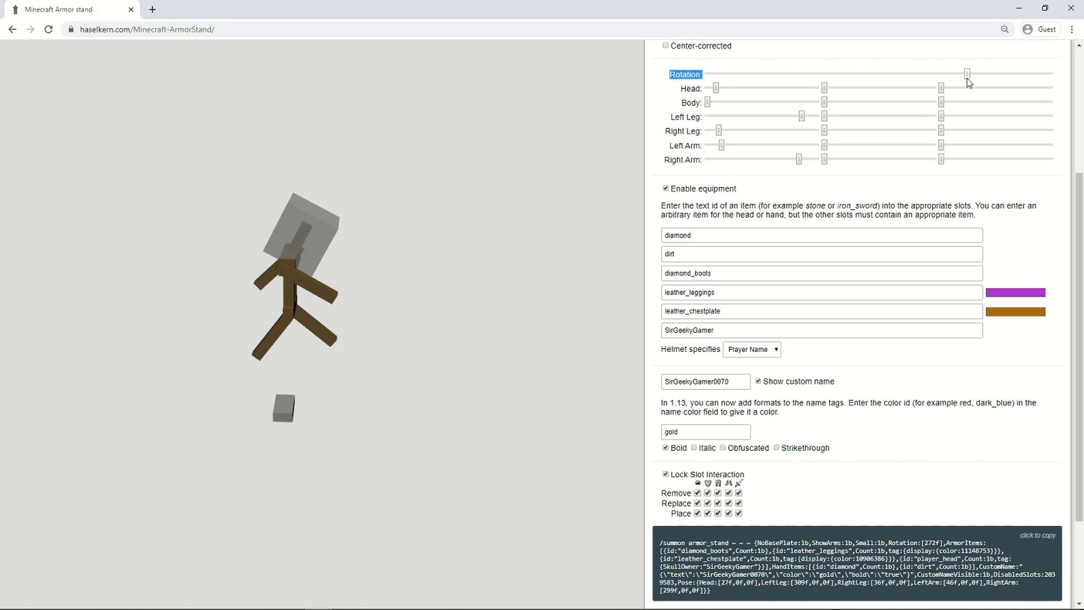
left_click_drag(968, 73, 971, 73)
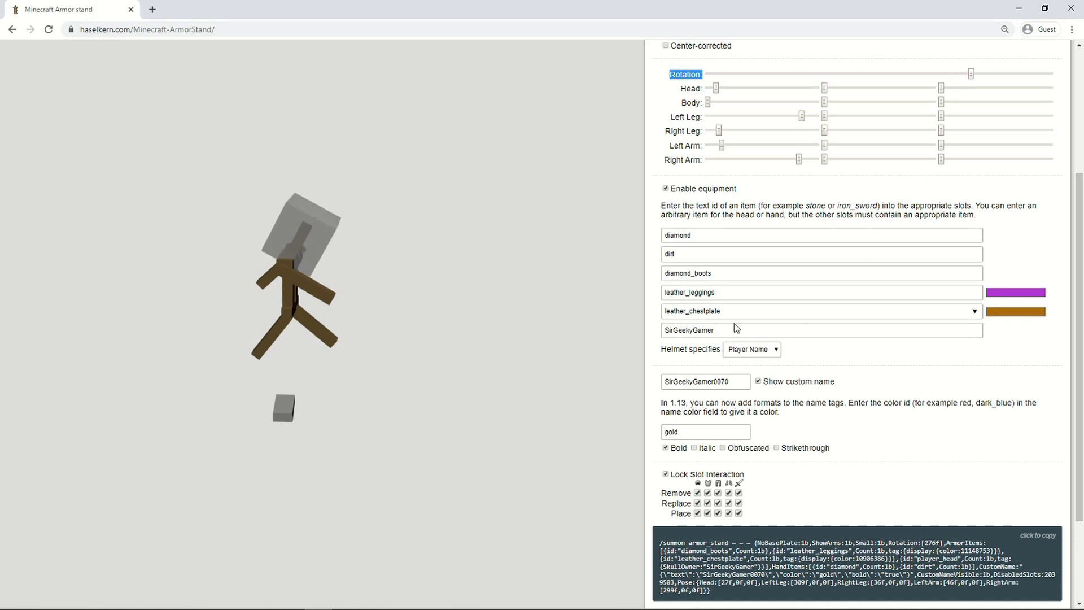
left_click(706, 381)
type("1")
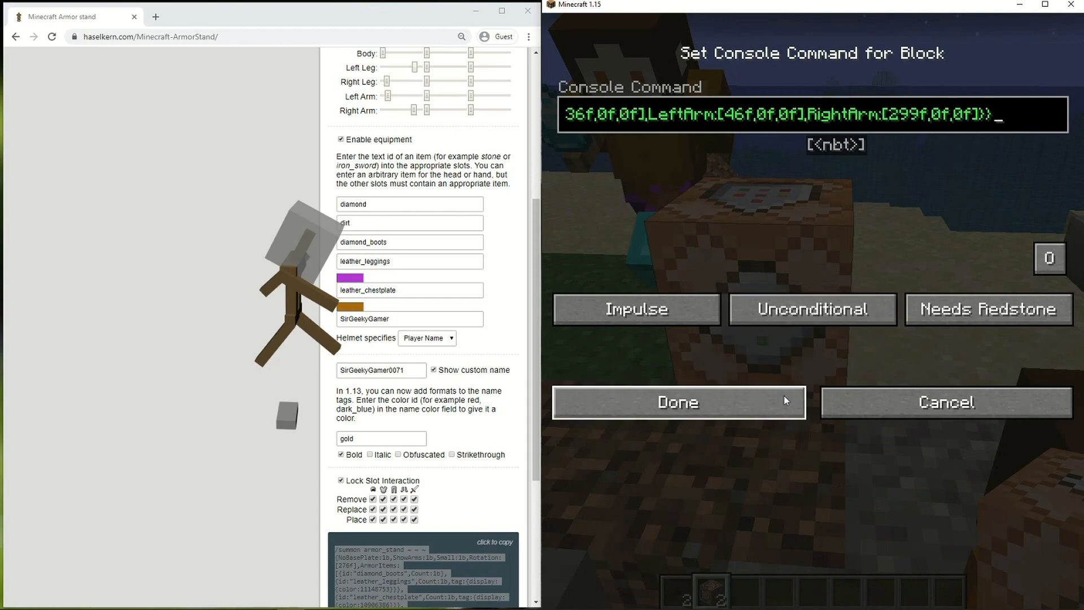
Save the updated SirGeekyGamer0071 summon command into the command block to spawn the small stand
left_click(677, 401)
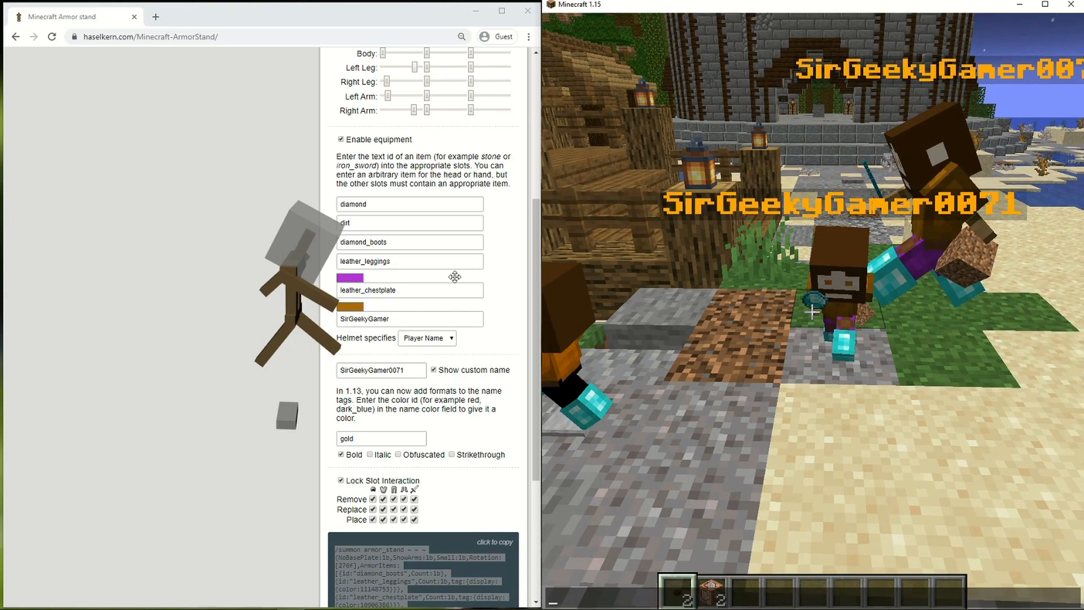
scroll("down", 3)
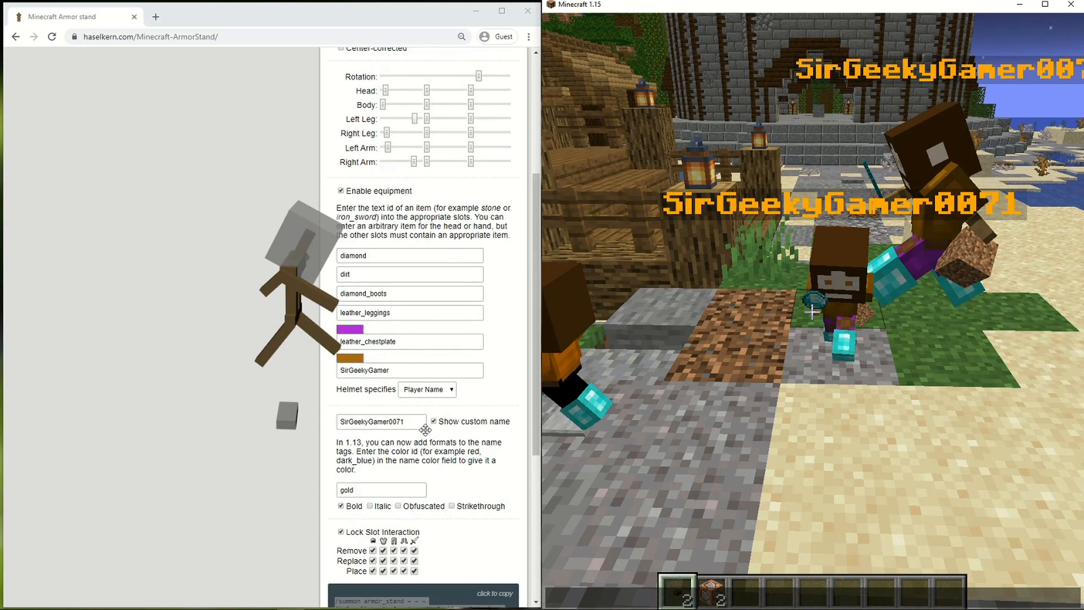